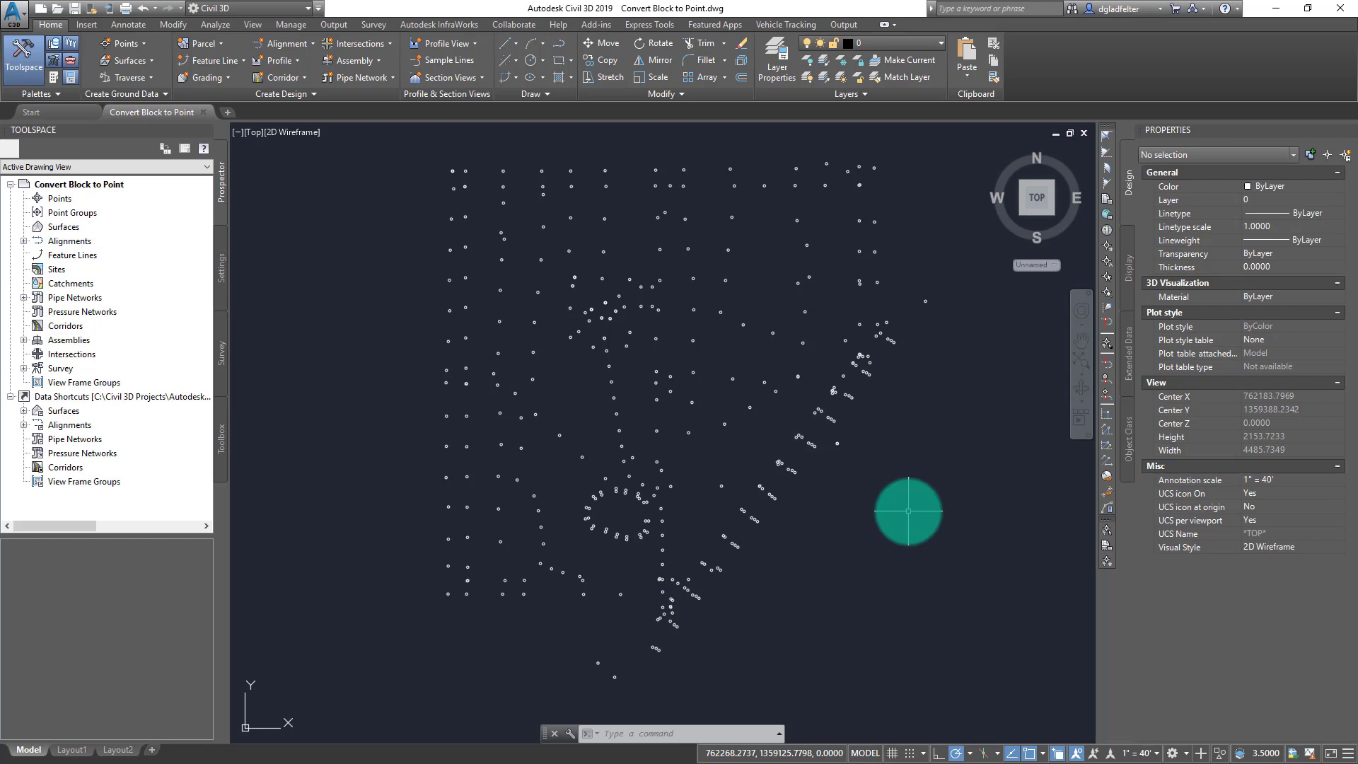
{"action": "mouse_move", "coordinate": [127, 44]}
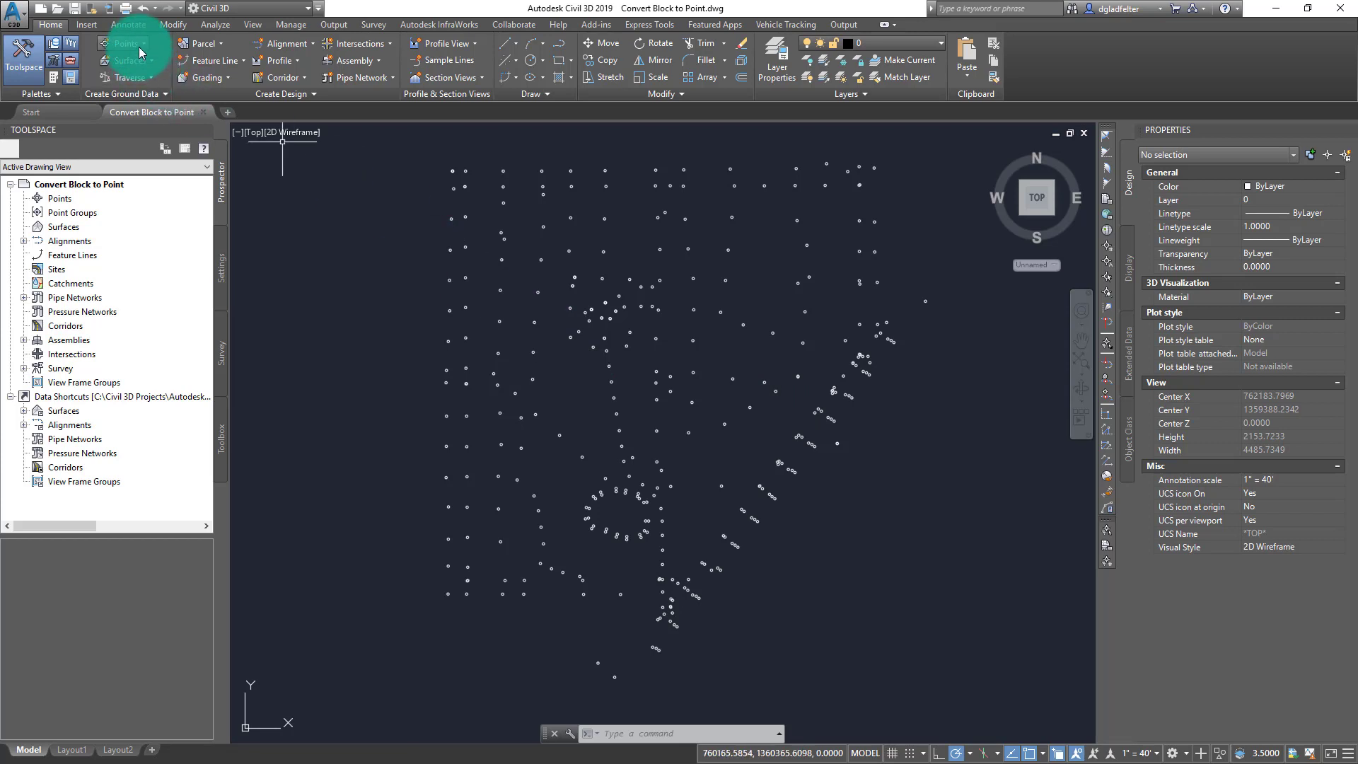
{"action": "mouse_move", "coordinate": [125, 43]}
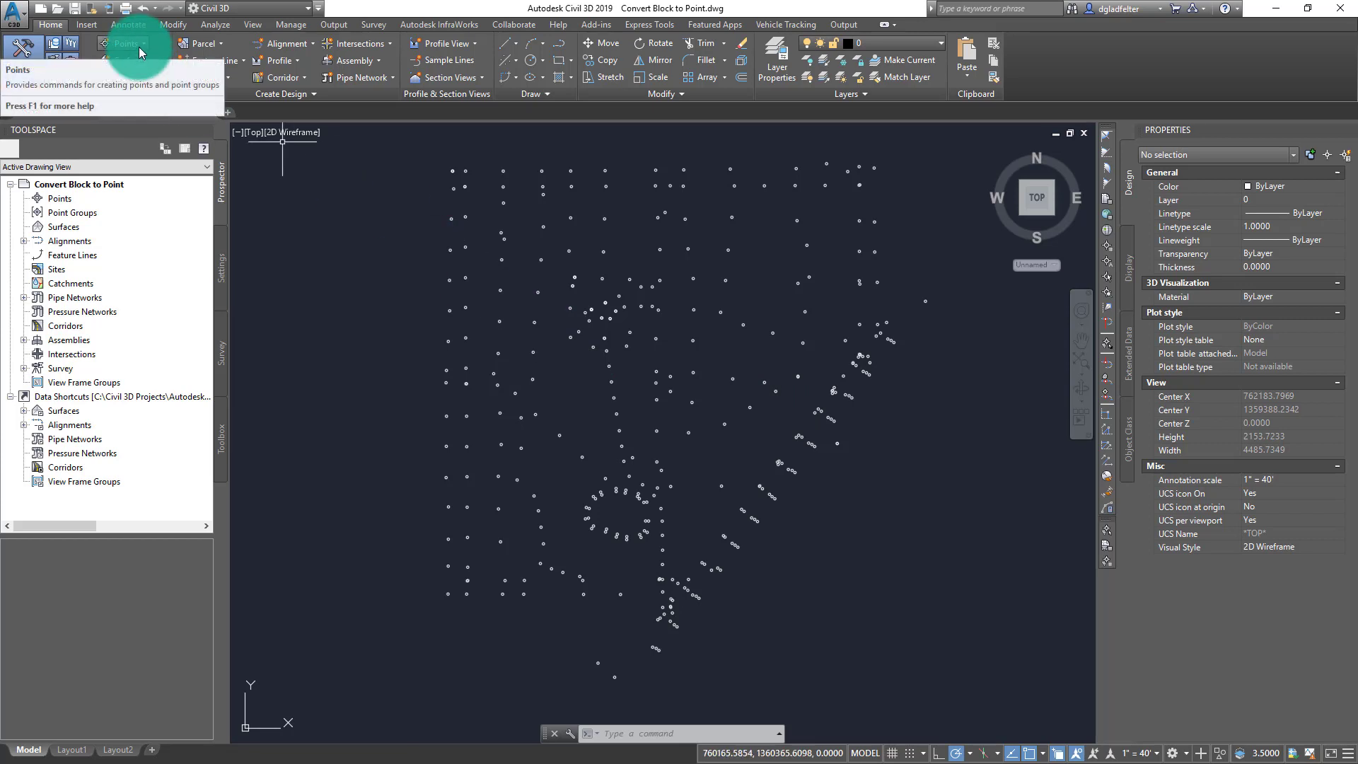
Step: Attempt converting AutoCAD points and replacing Softdesk point blocks, cancelling both attempts
{"action": "left_click", "coordinate": [126, 43]}
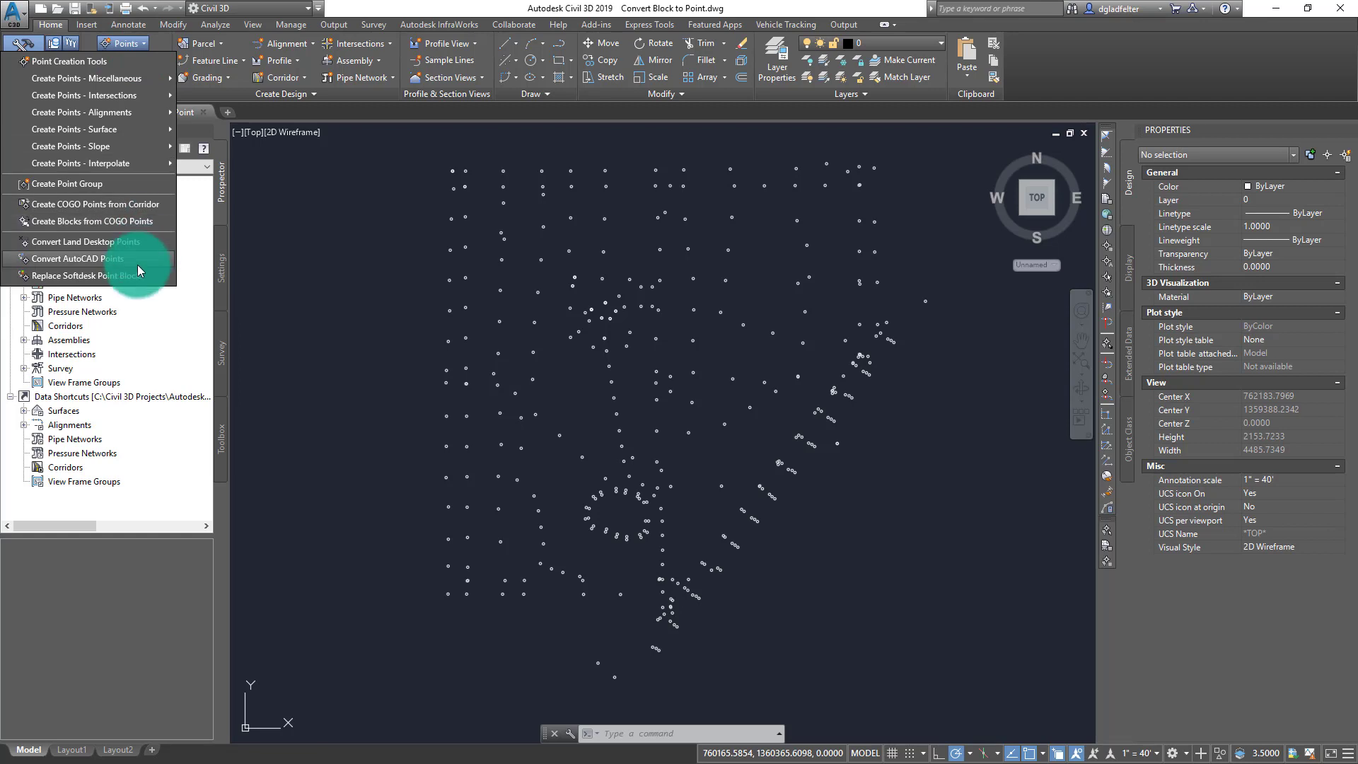
{"action": "left_click", "coordinate": [77, 259]}
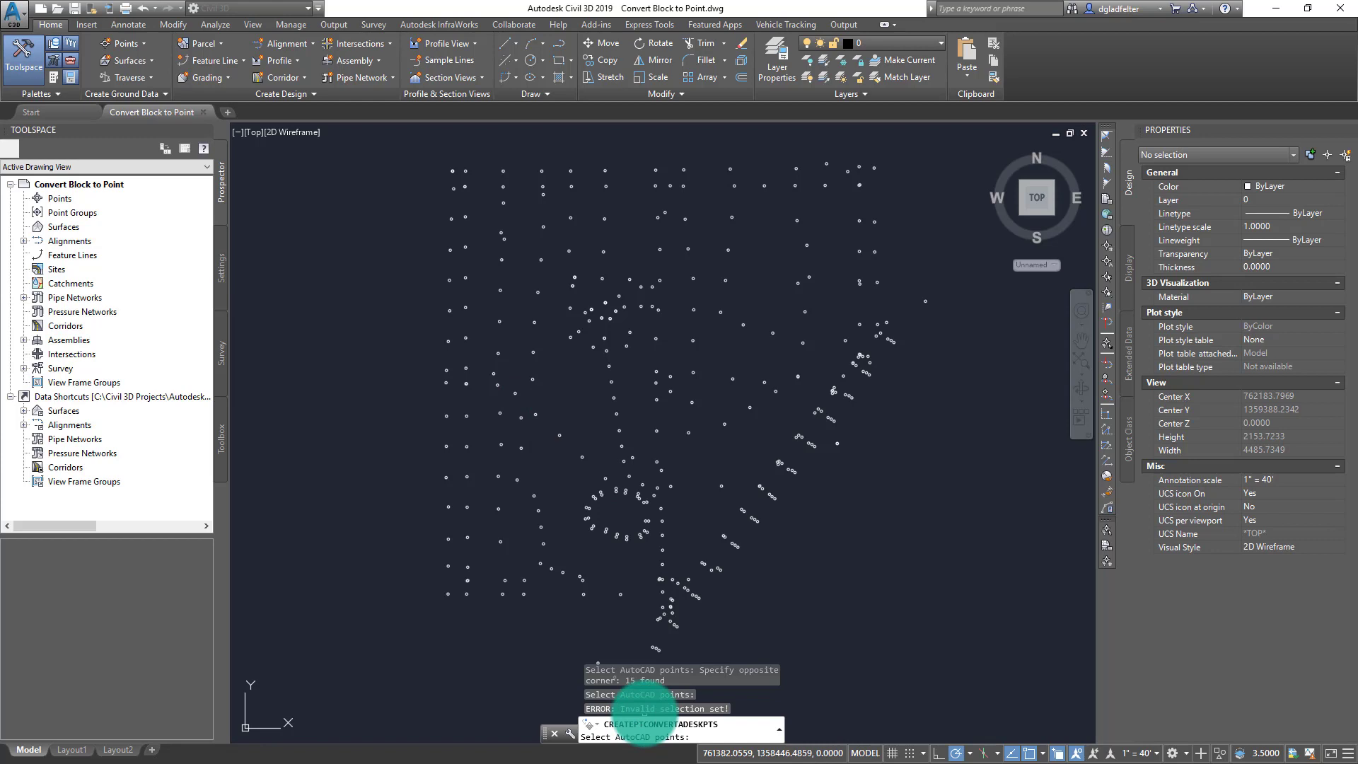
{"action": "key", "text": "Escape"}
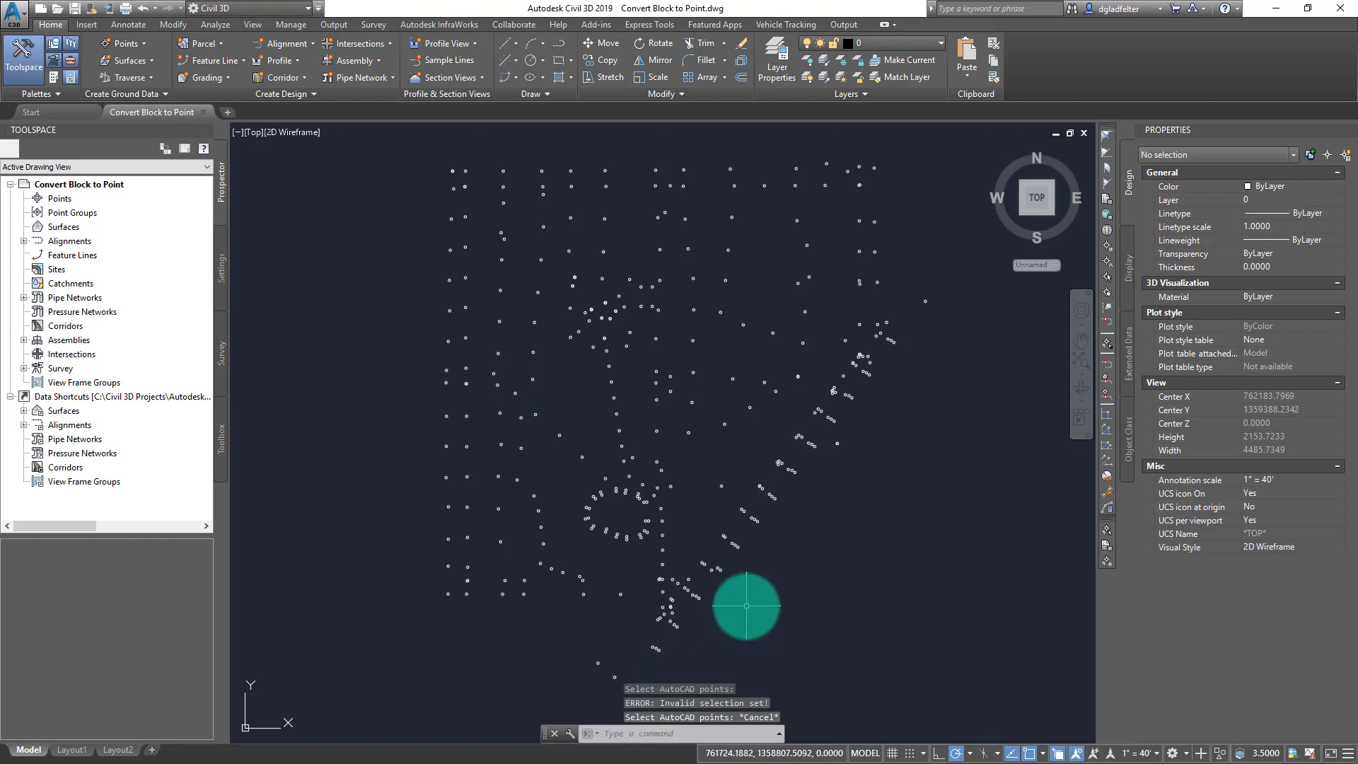
{"action": "mouse_move", "coordinate": [744, 615]}
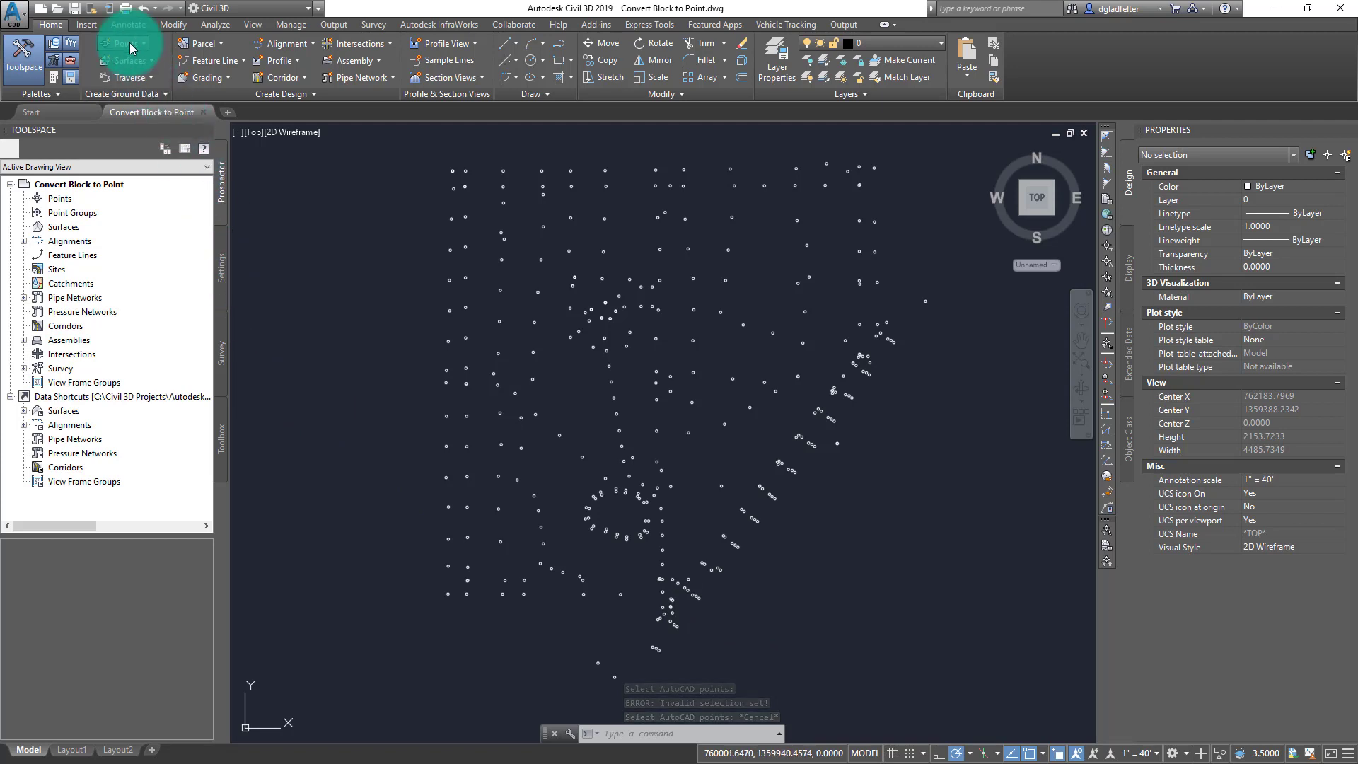
{"action": "left_click", "coordinate": [119, 42]}
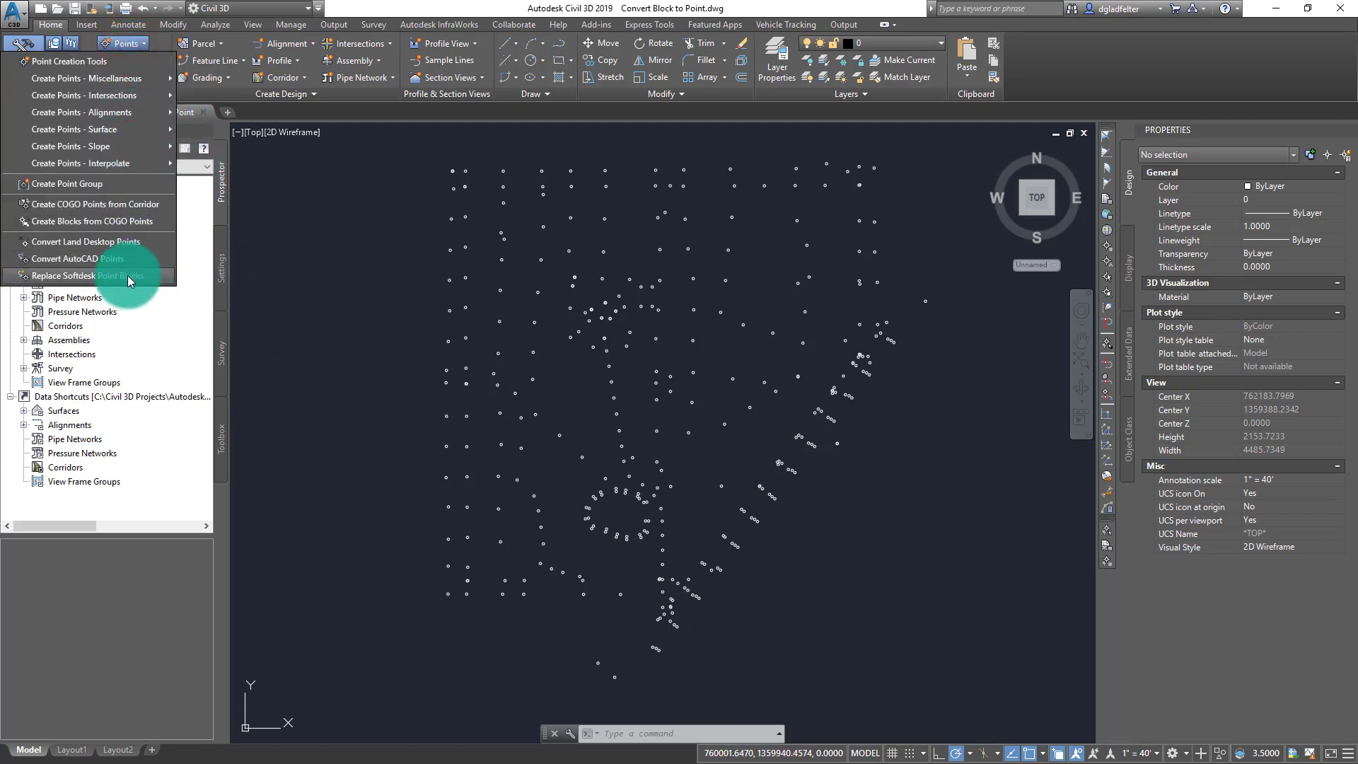
{"action": "left_click", "coordinate": [92, 275]}
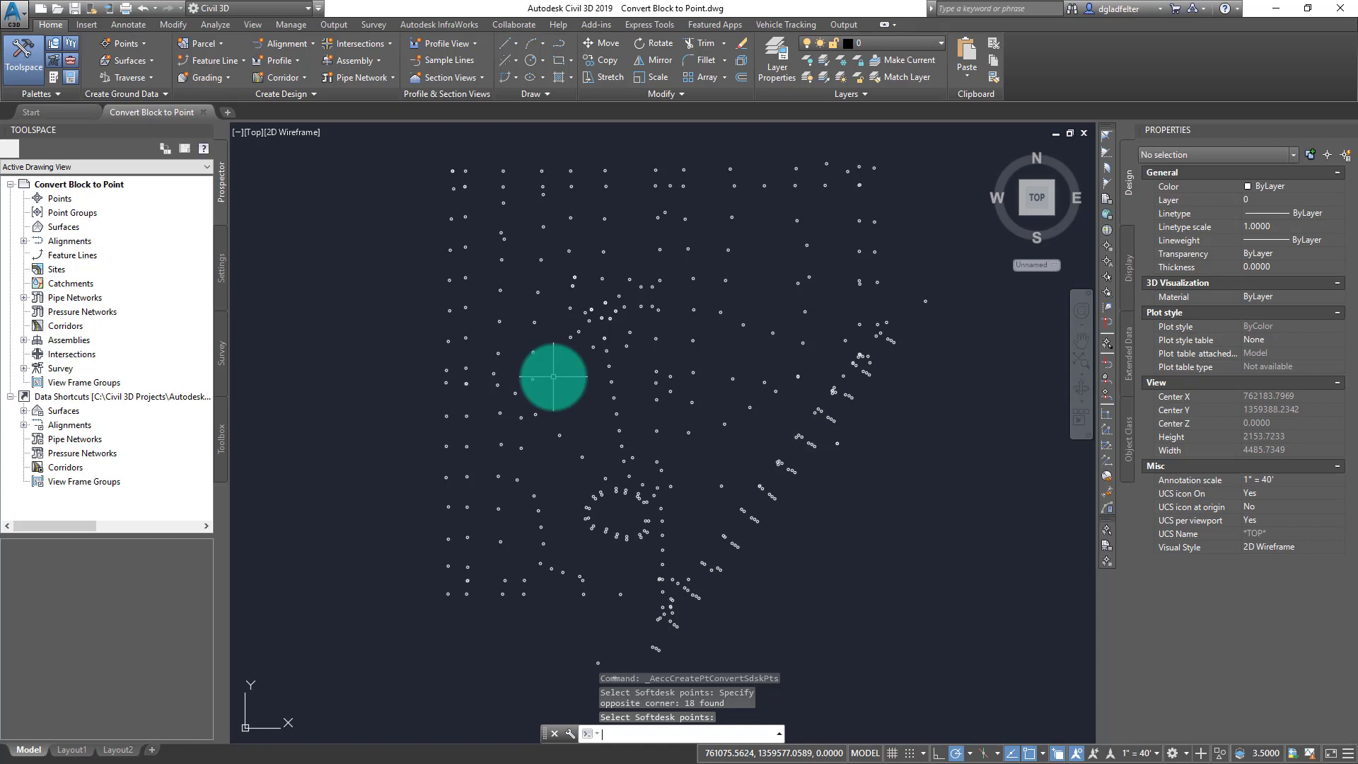
{"action": "key", "text": "Escape"}
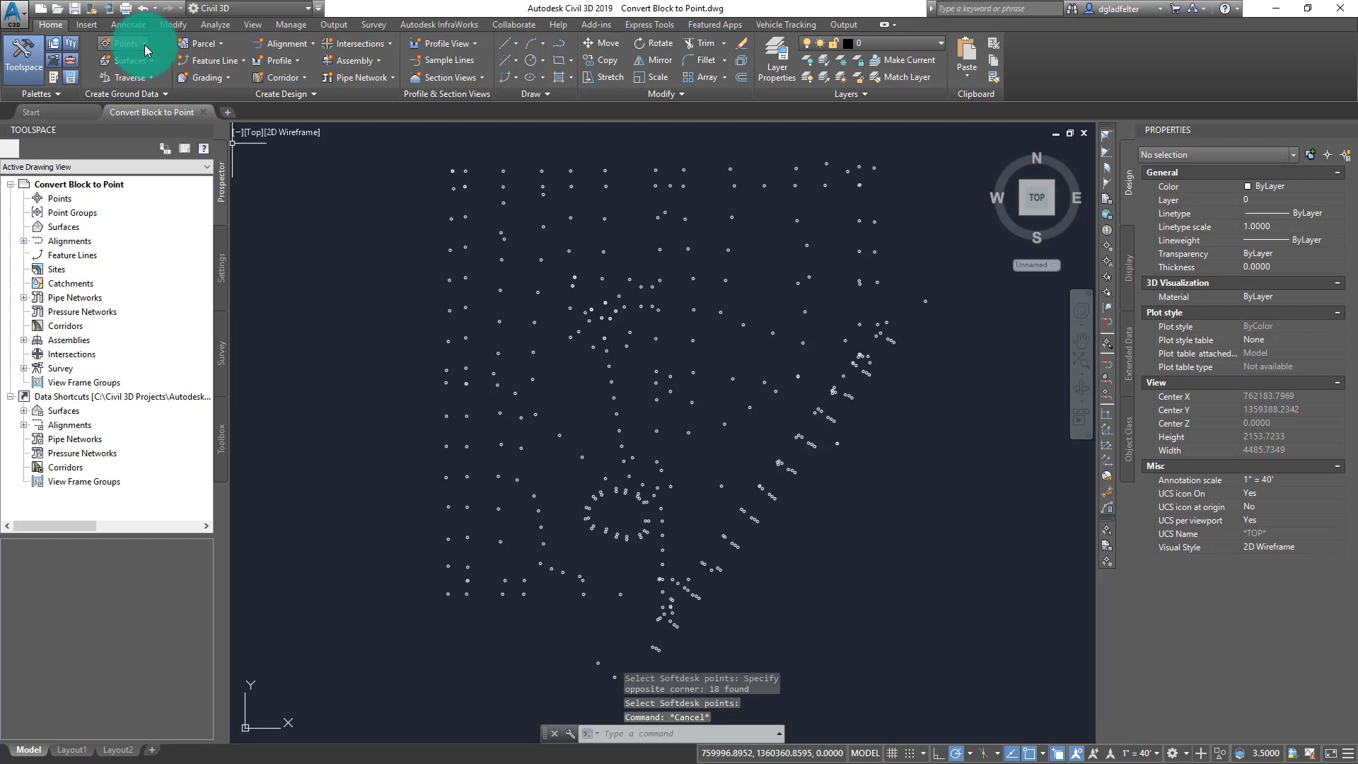
{"action": "mouse_move", "coordinate": [126, 43]}
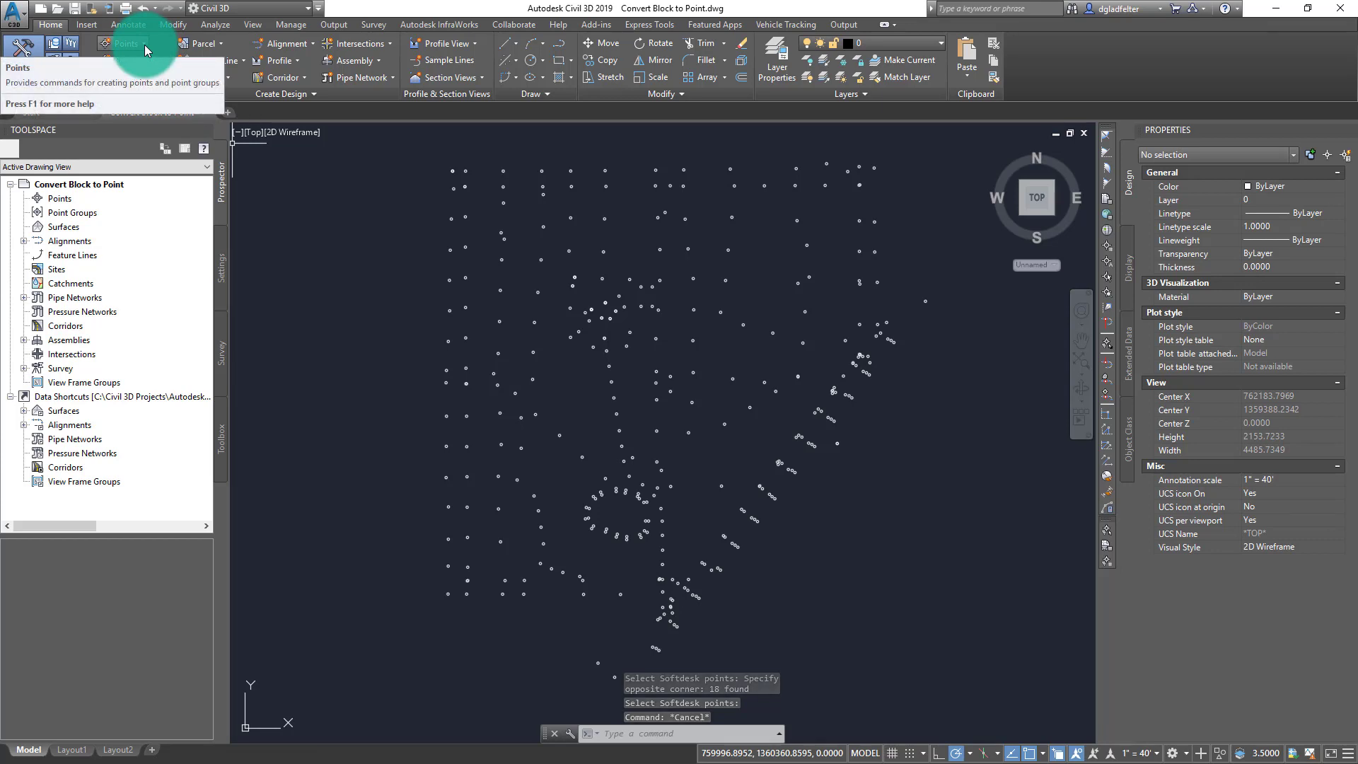
Step: Manually place a single COGO point in the drawing with elevation 100
{"action": "left_click", "coordinate": [123, 43]}
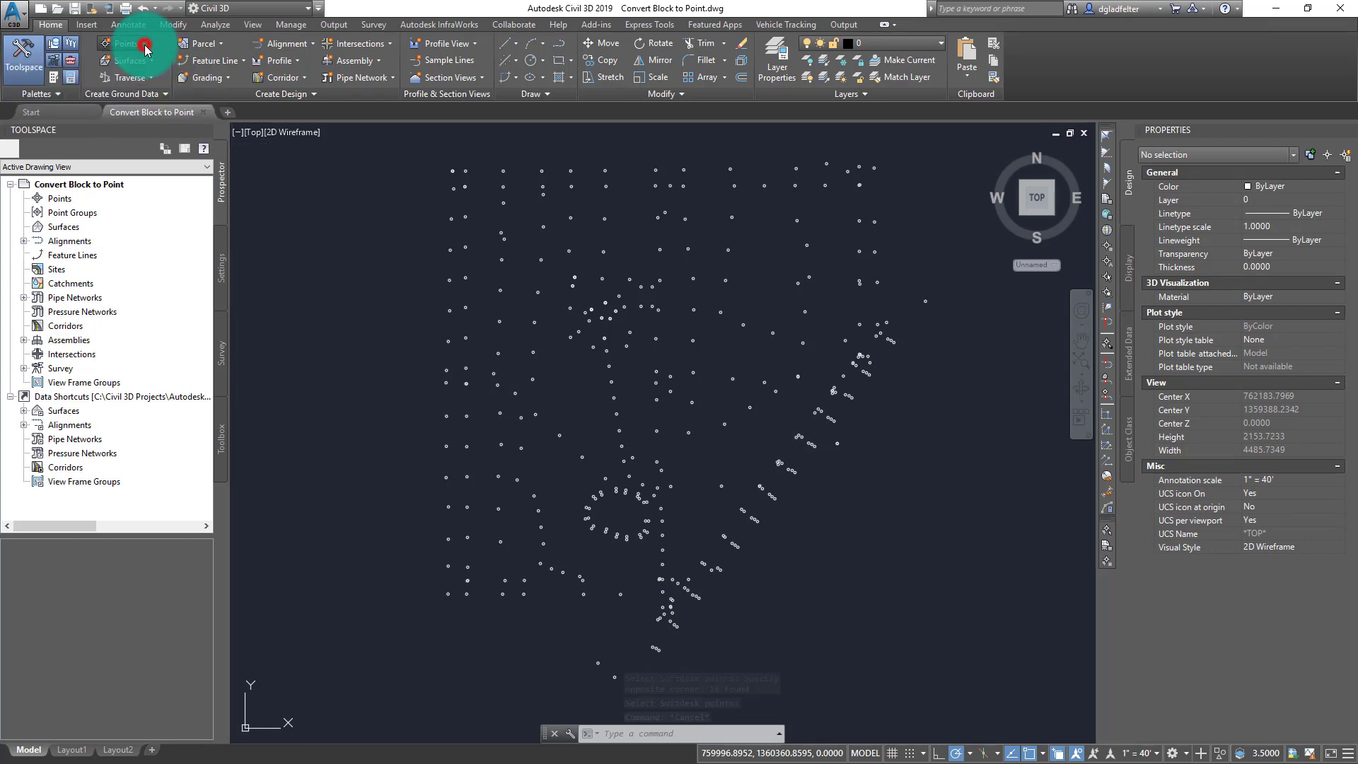
{"action": "left_click", "coordinate": [121, 44]}
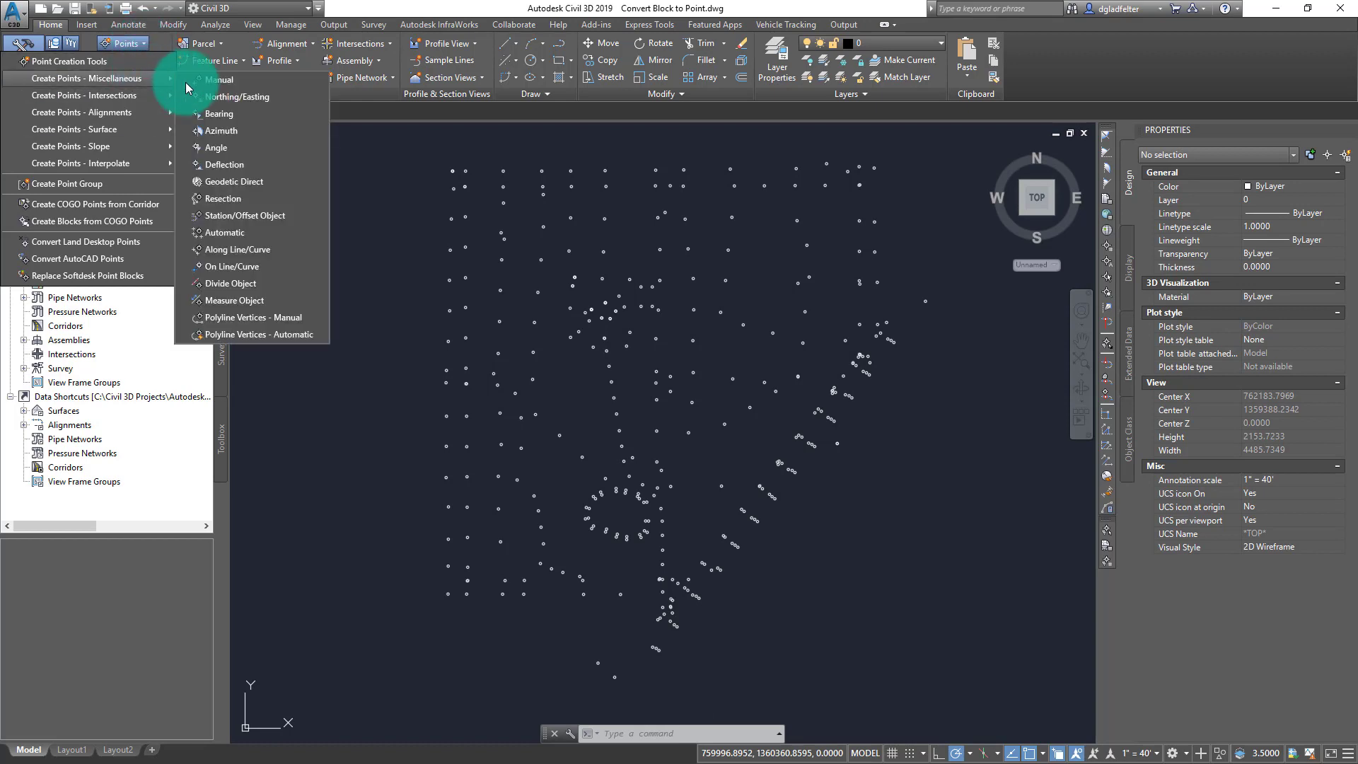
{"action": "left_click", "coordinate": [219, 80]}
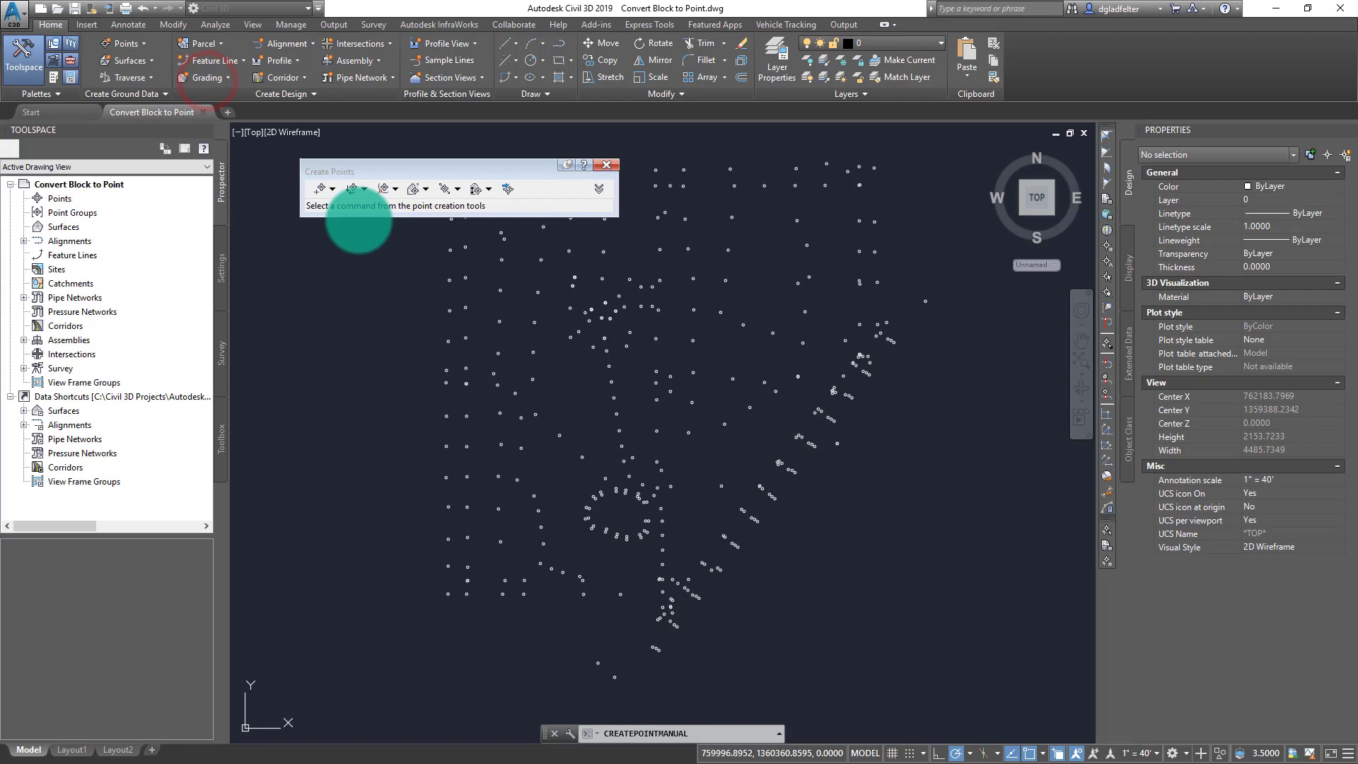
{"action": "left_click", "coordinate": [317, 188]}
{"action": "type", "text": "1"}
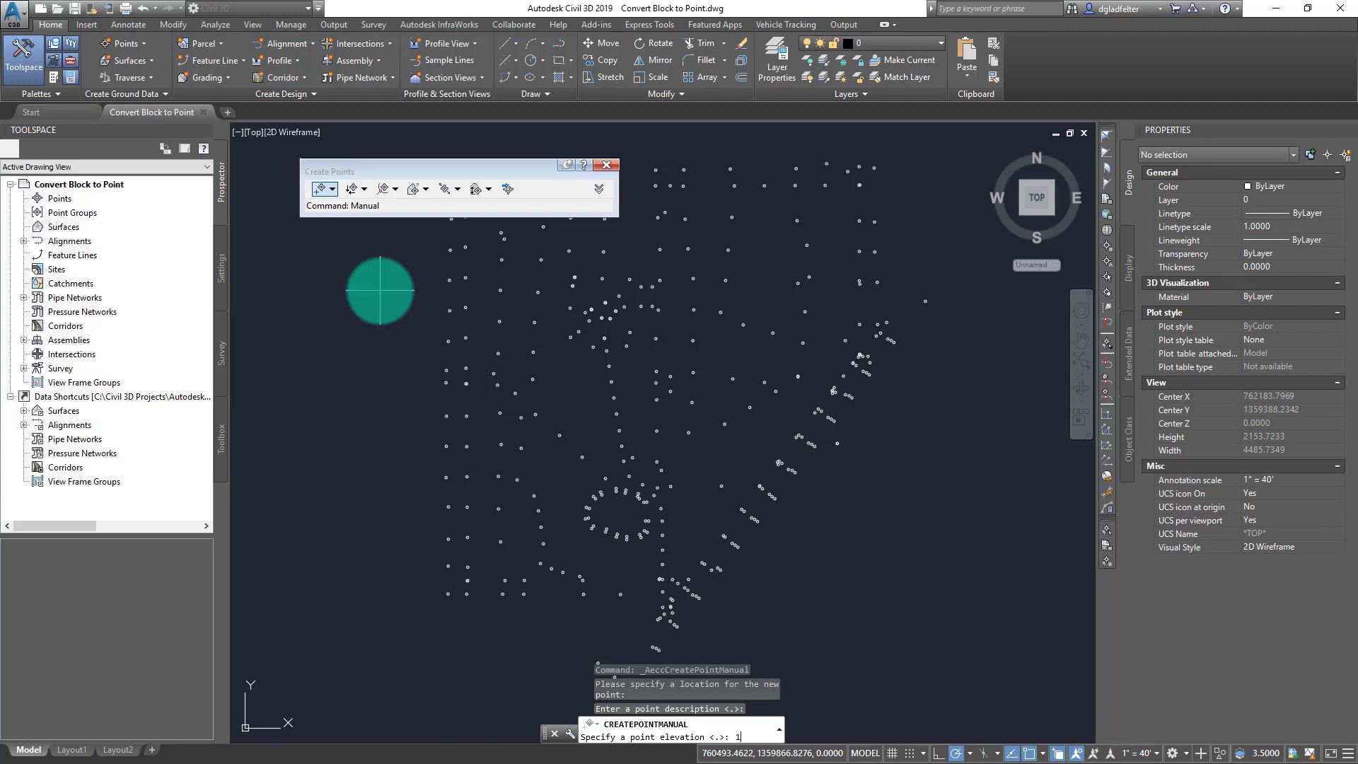
{"action": "type", "text": "00"}
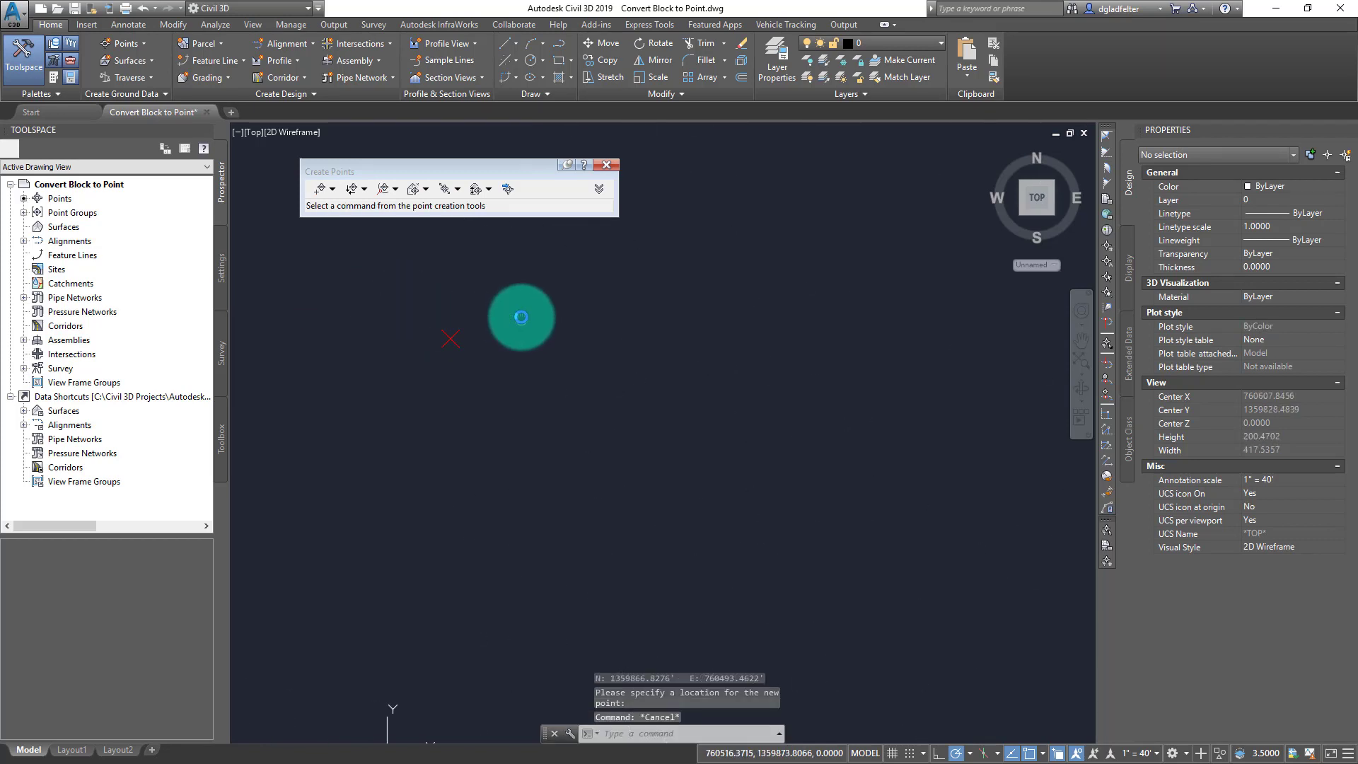
Step: Set the _All Points group's point label style to Elevation Only
{"action": "left_click", "coordinate": [73, 213]}
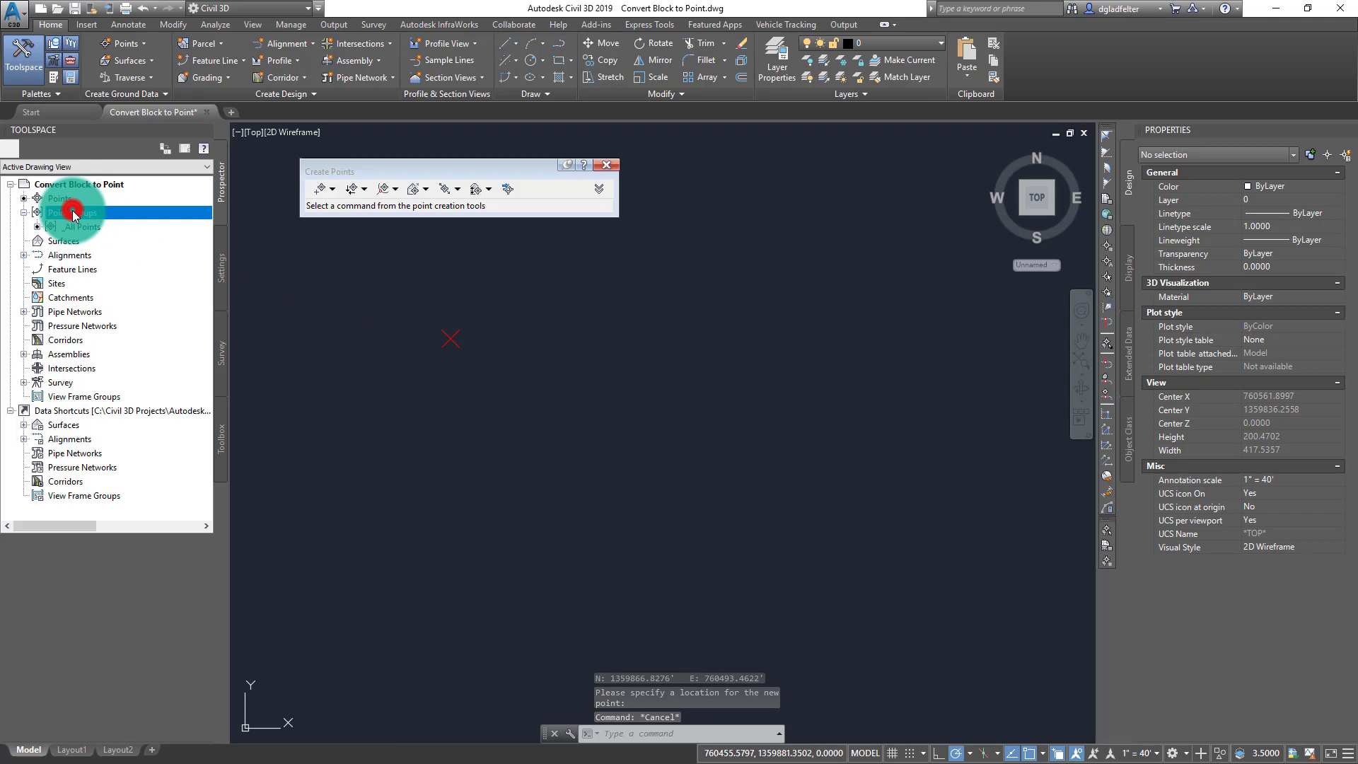
{"action": "left_click", "coordinate": [82, 226]}
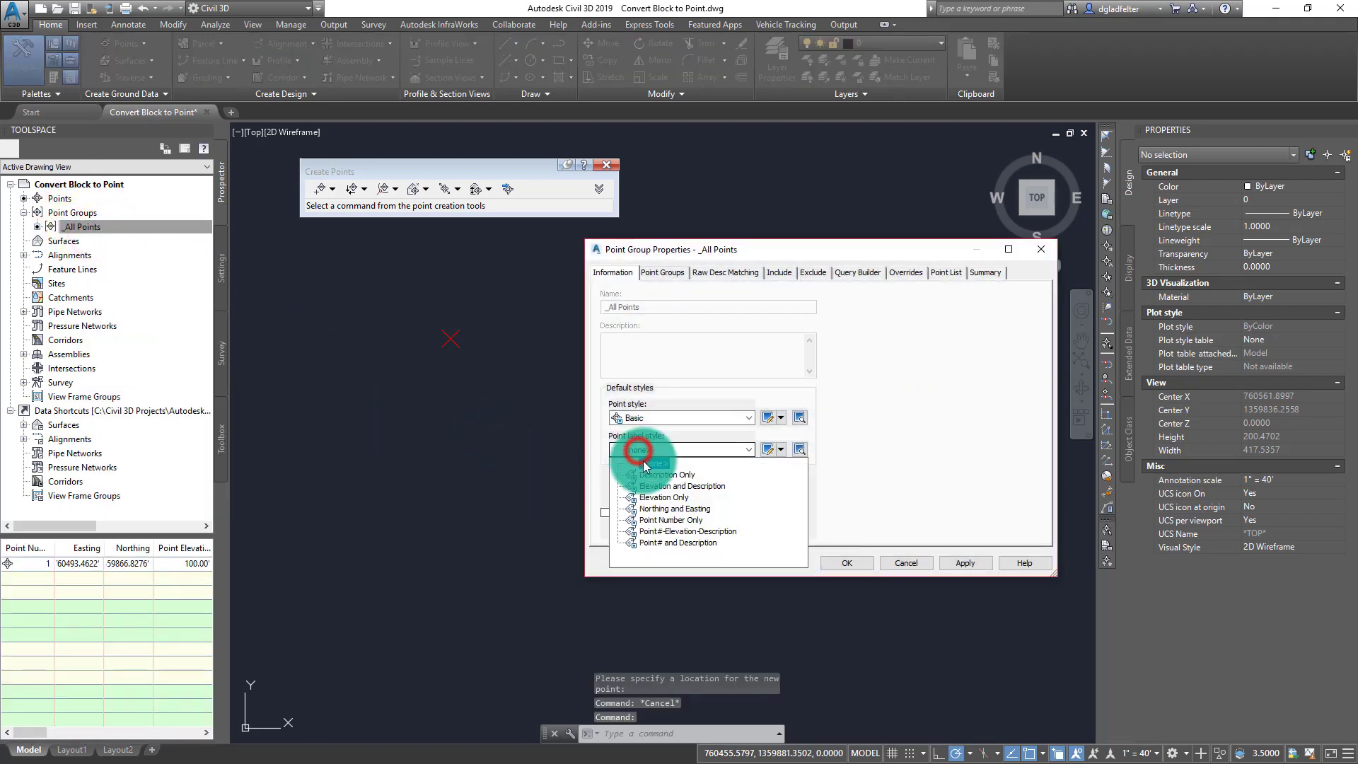
{"action": "left_click", "coordinate": [679, 497]}
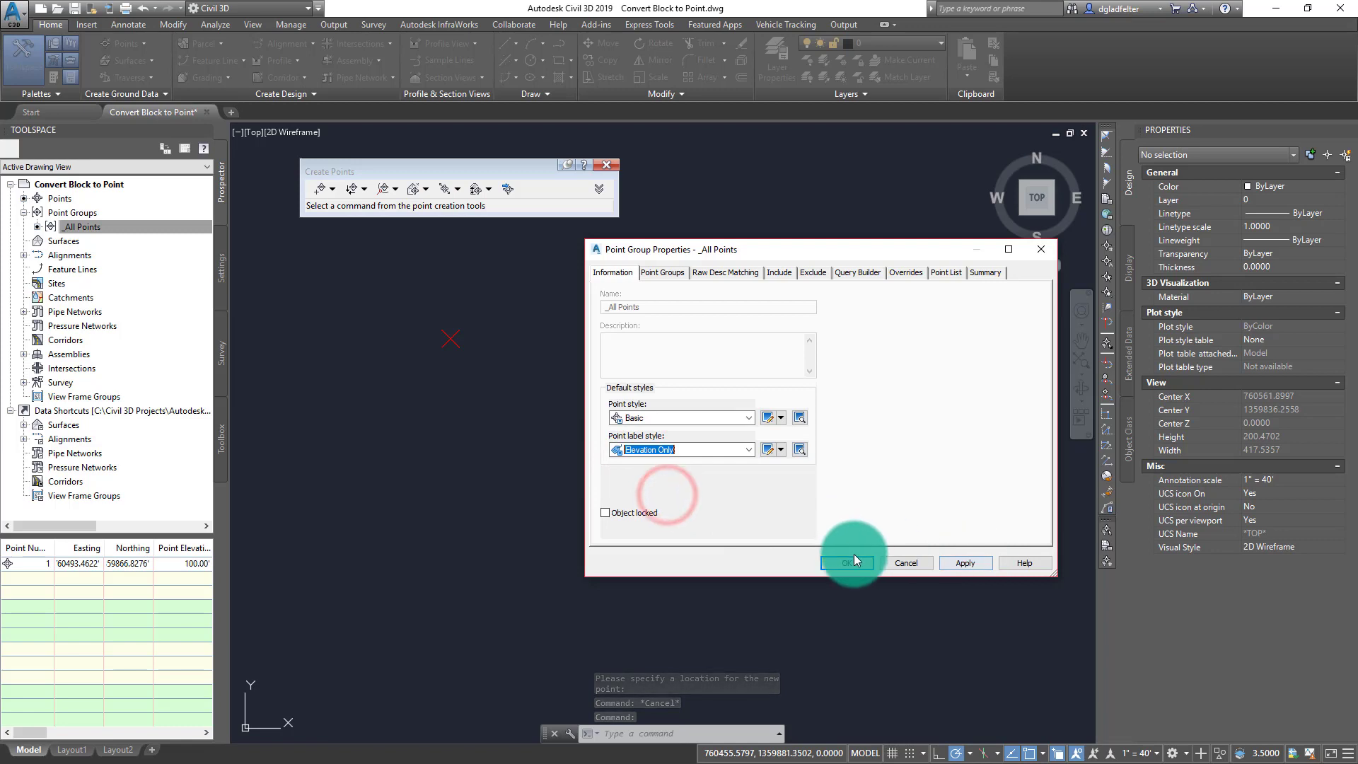
{"action": "left_click", "coordinate": [850, 562]}
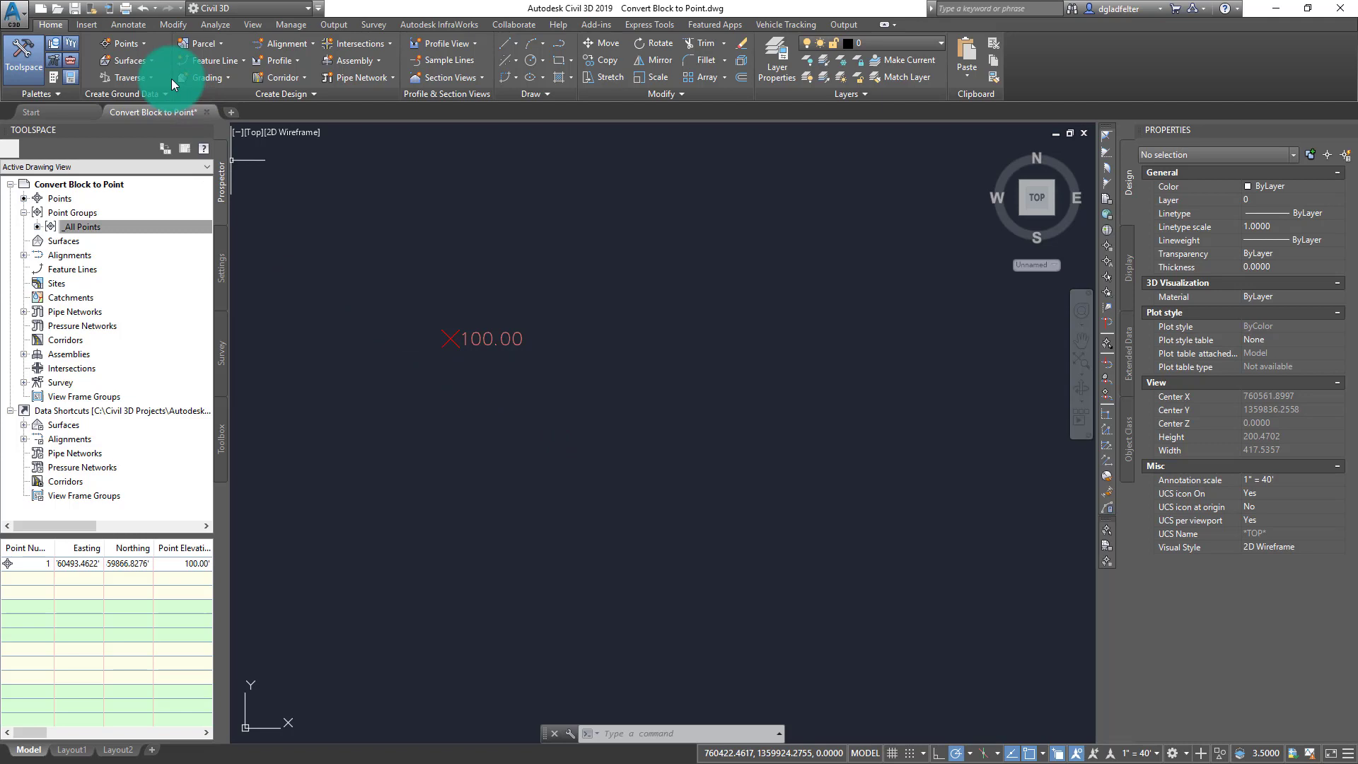
Step: Create a POINT block from the _All Points COGO point and inspect the block reference
{"action": "left_click", "coordinate": [139, 43]}
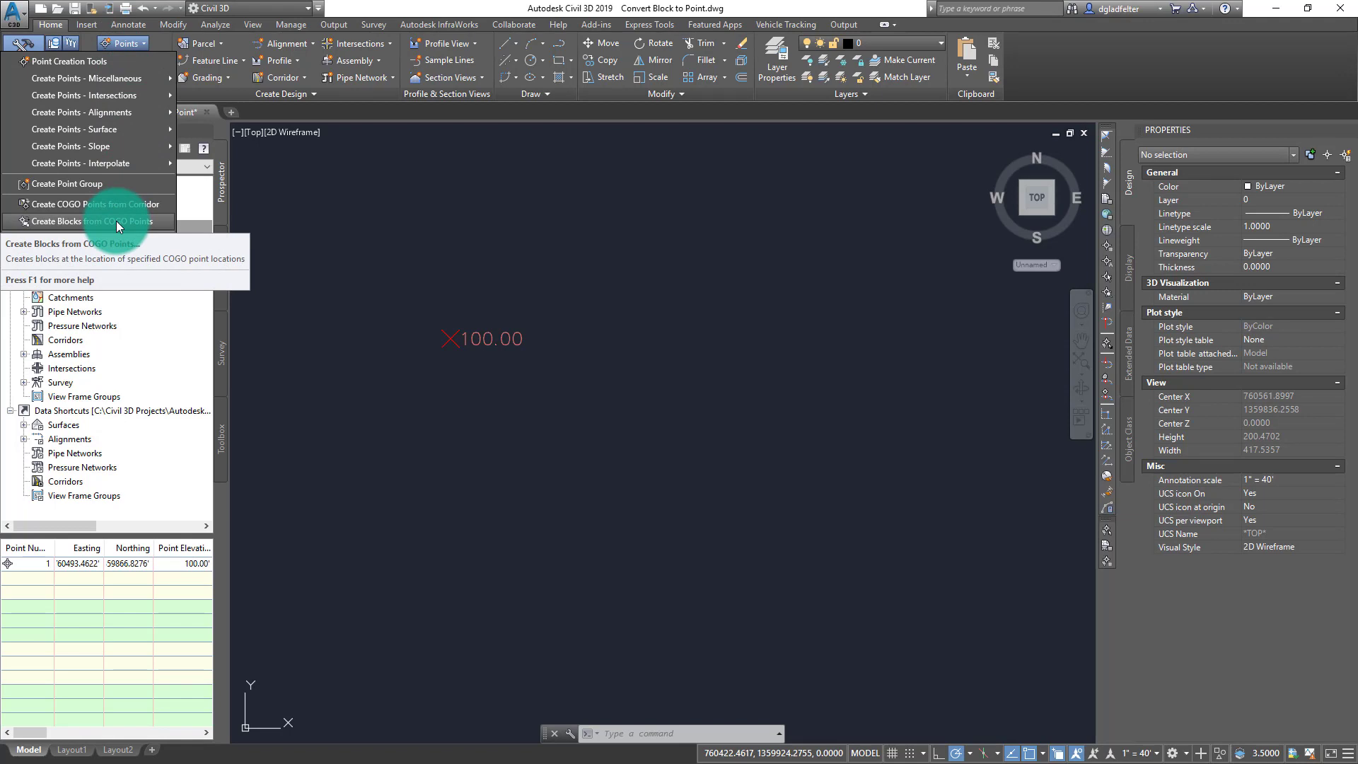
{"action": "left_click", "coordinate": [100, 221]}
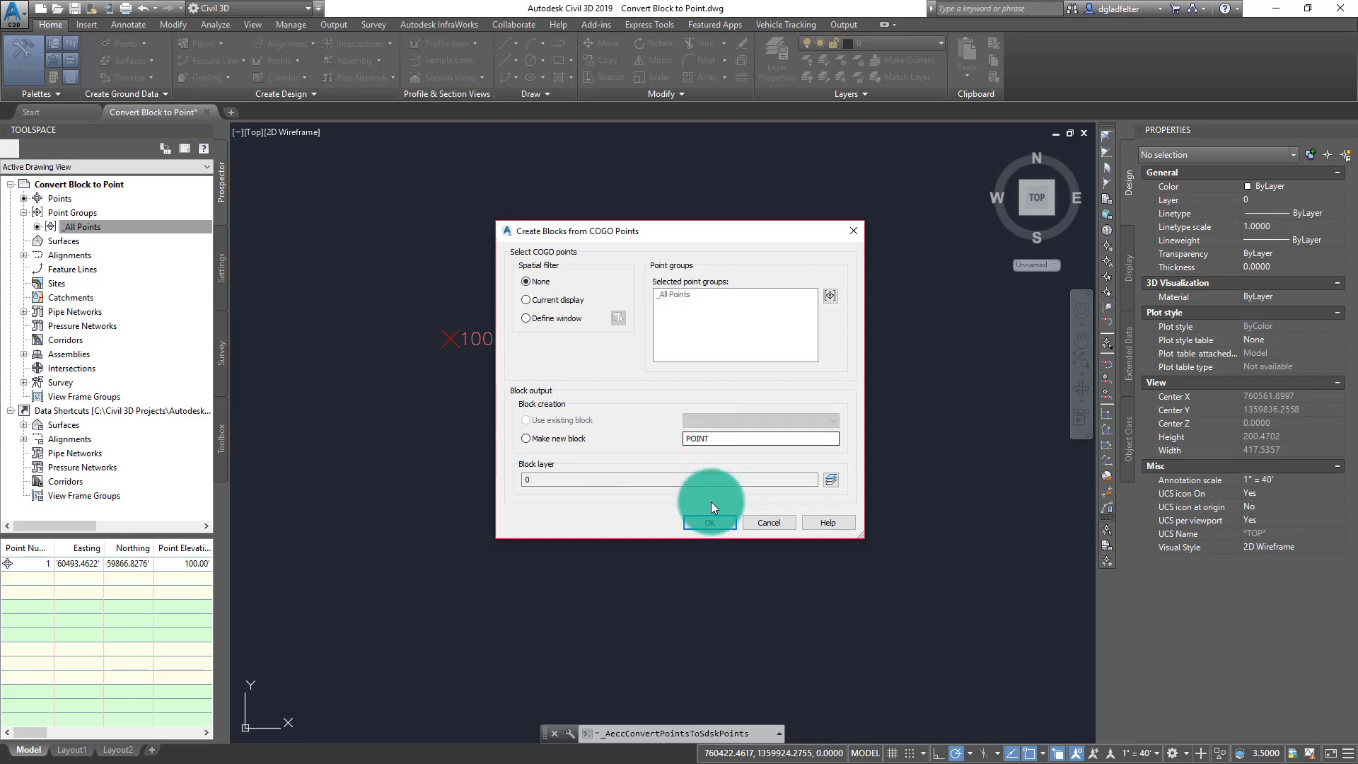
{"action": "left_click", "coordinate": [708, 522]}
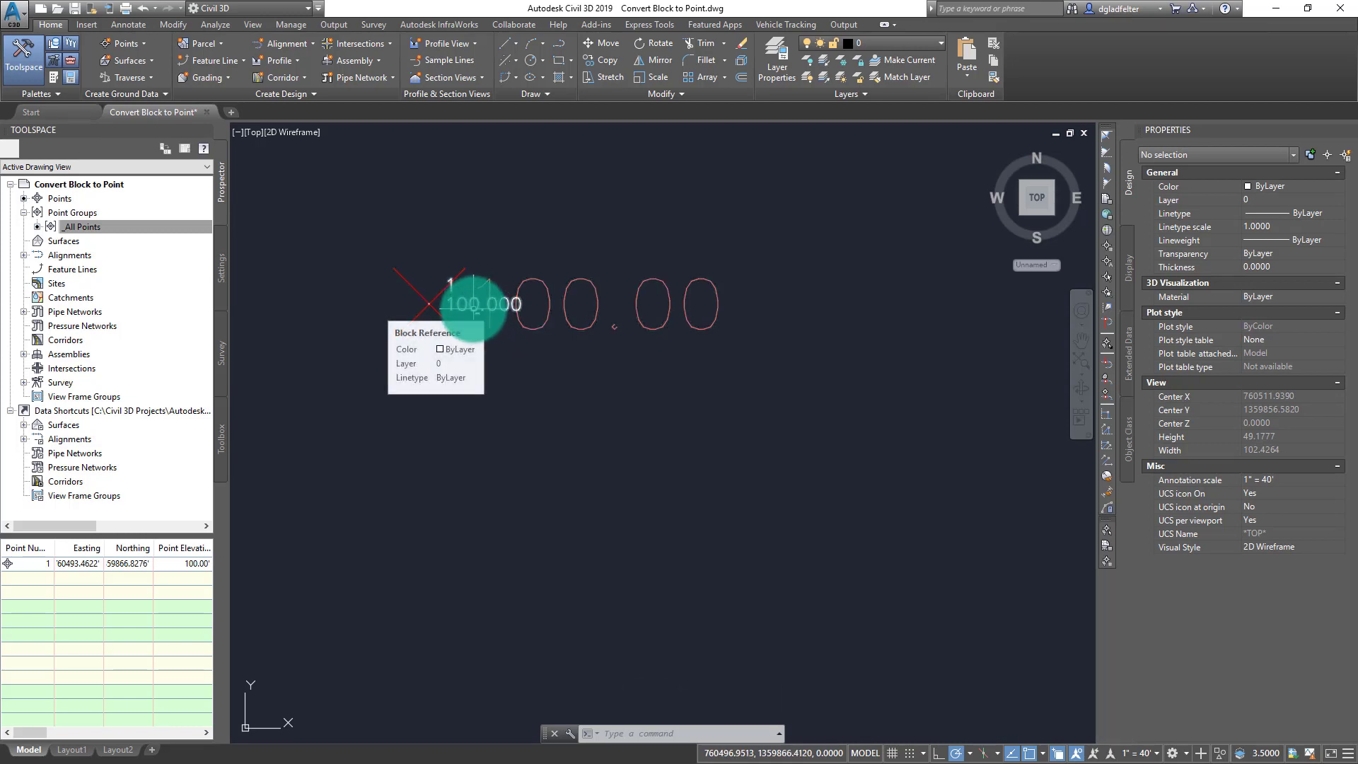
{"action": "left_click", "coordinate": [468, 303]}
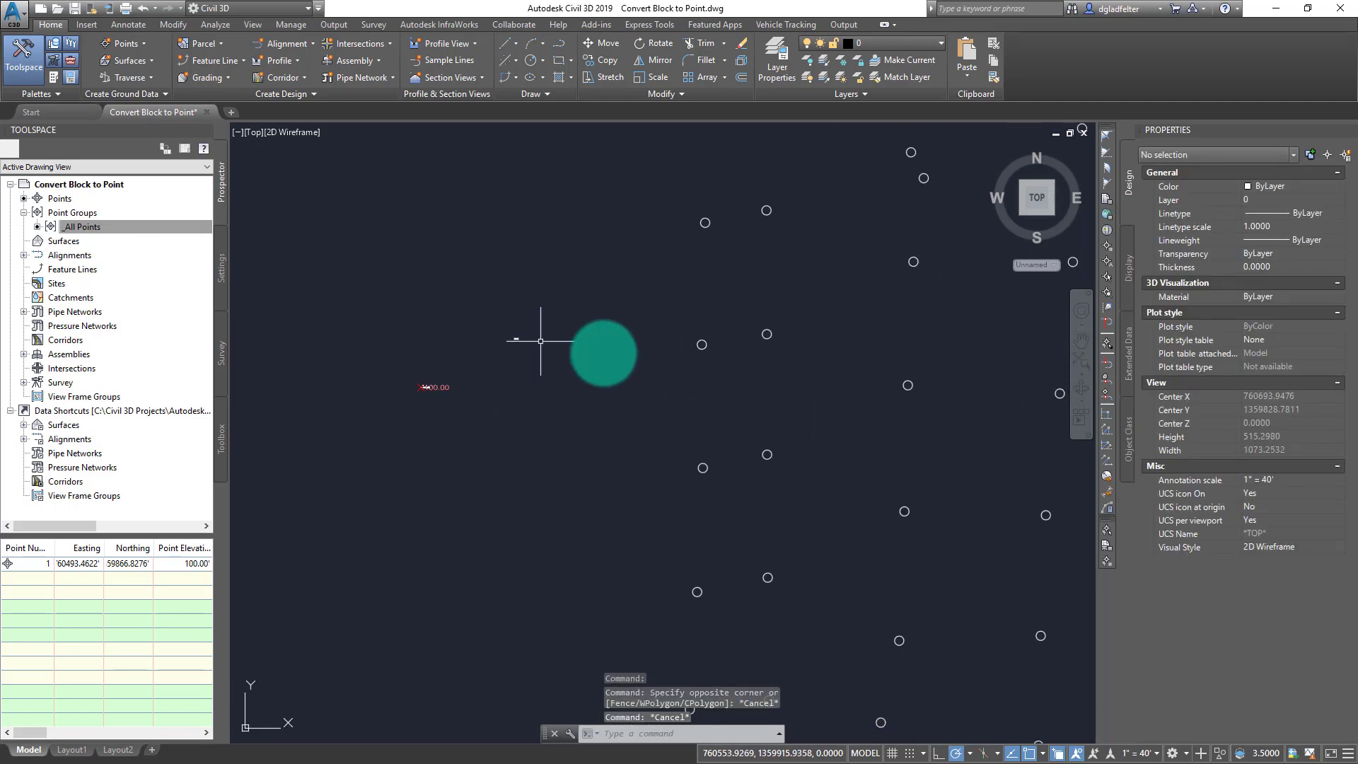
{"action": "left_click", "coordinate": [701, 343]}
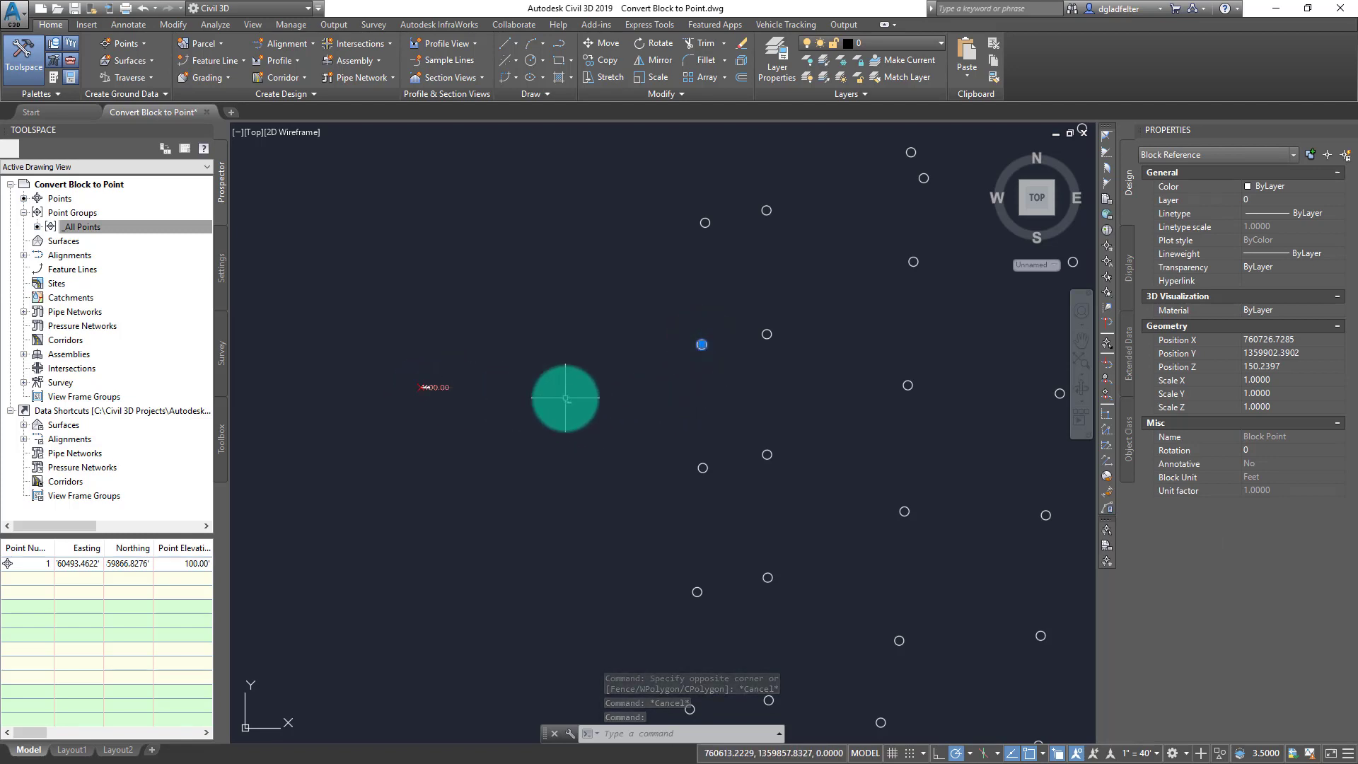
{"action": "key", "text": "Escape"}
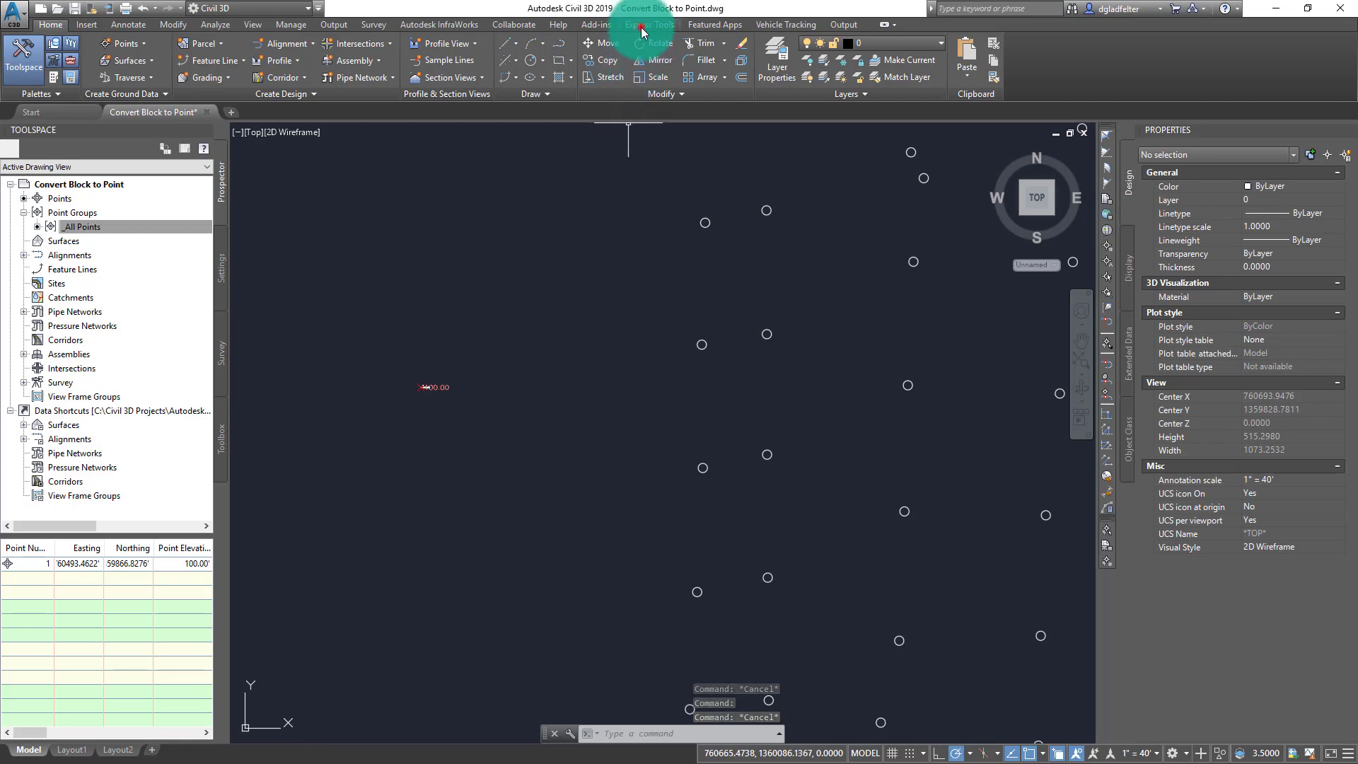
Step: Use Express Tools Block Replace to swap the Block Point blocks for POINT
{"action": "left_click", "coordinate": [85, 24]}
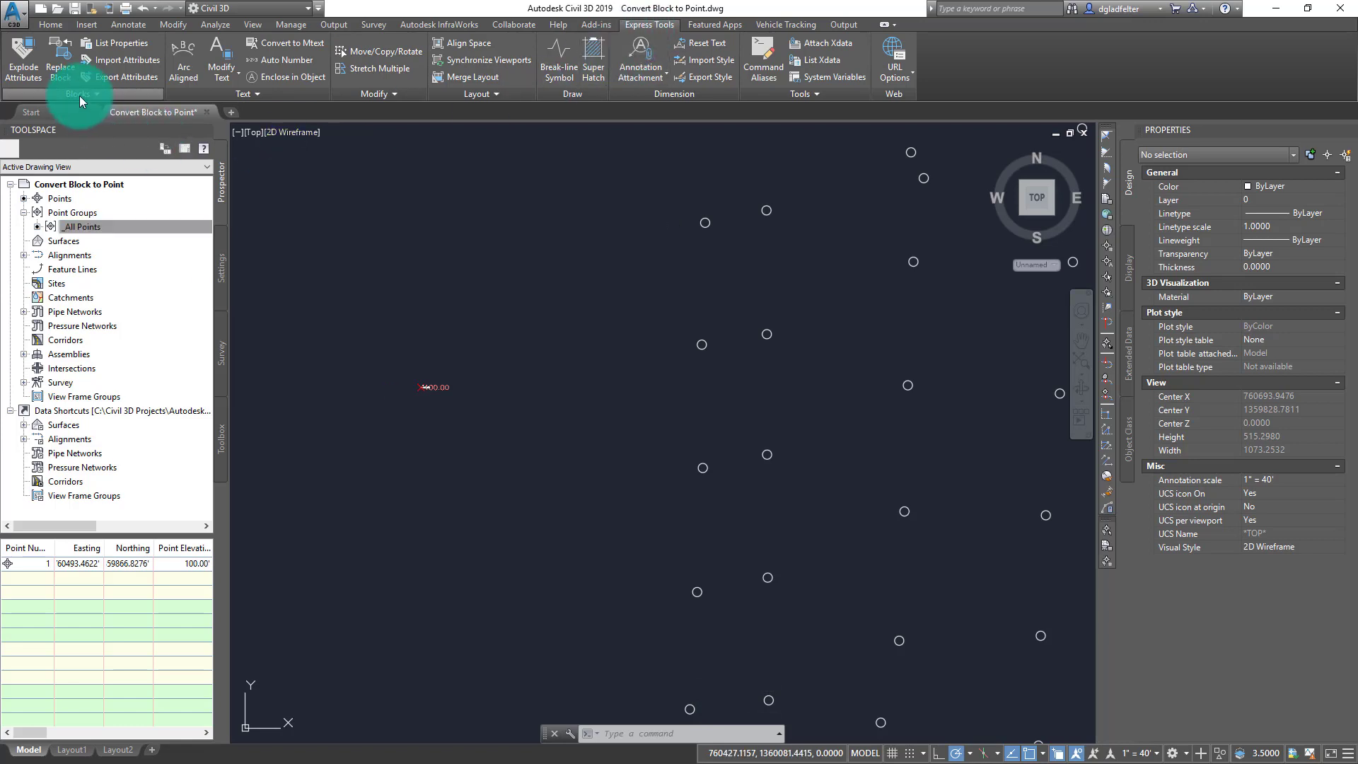
{"action": "mouse_move", "coordinate": [61, 65]}
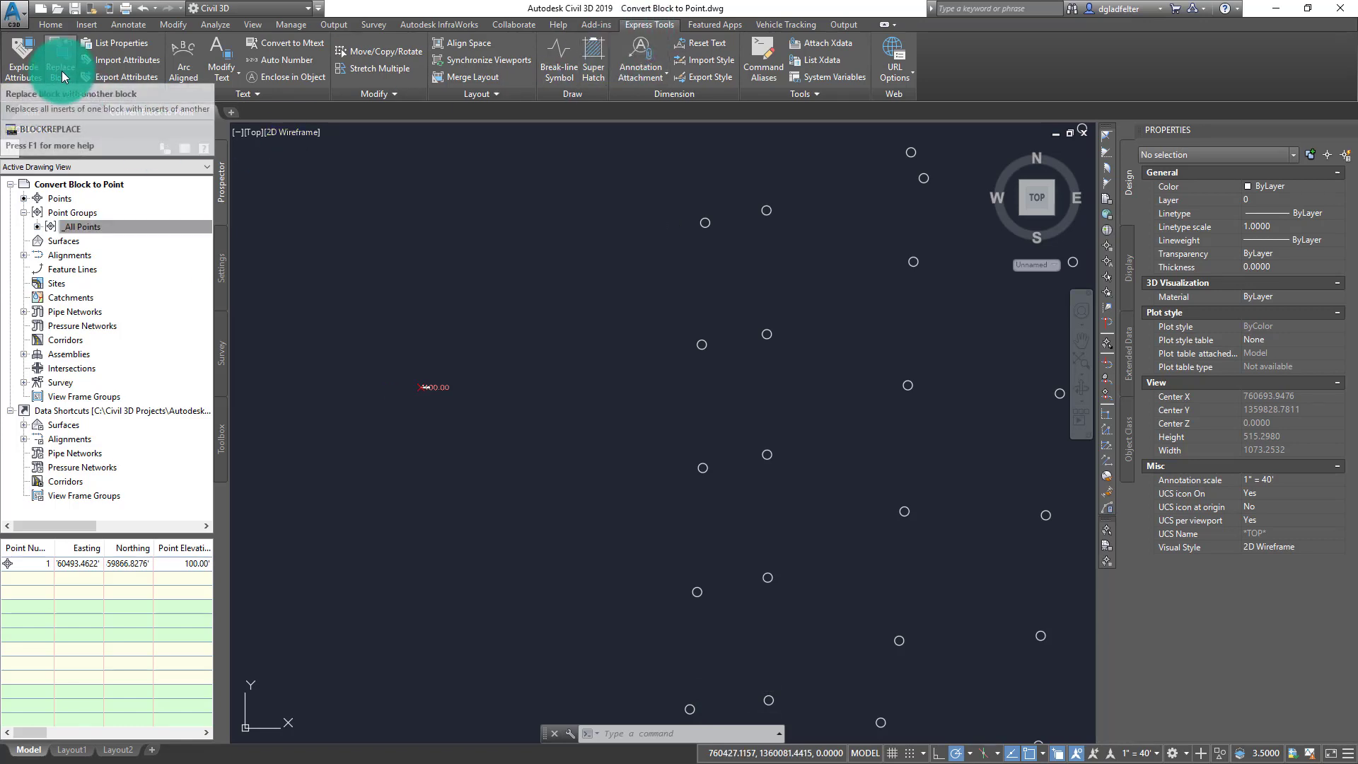
{"action": "left_click", "coordinate": [61, 57]}
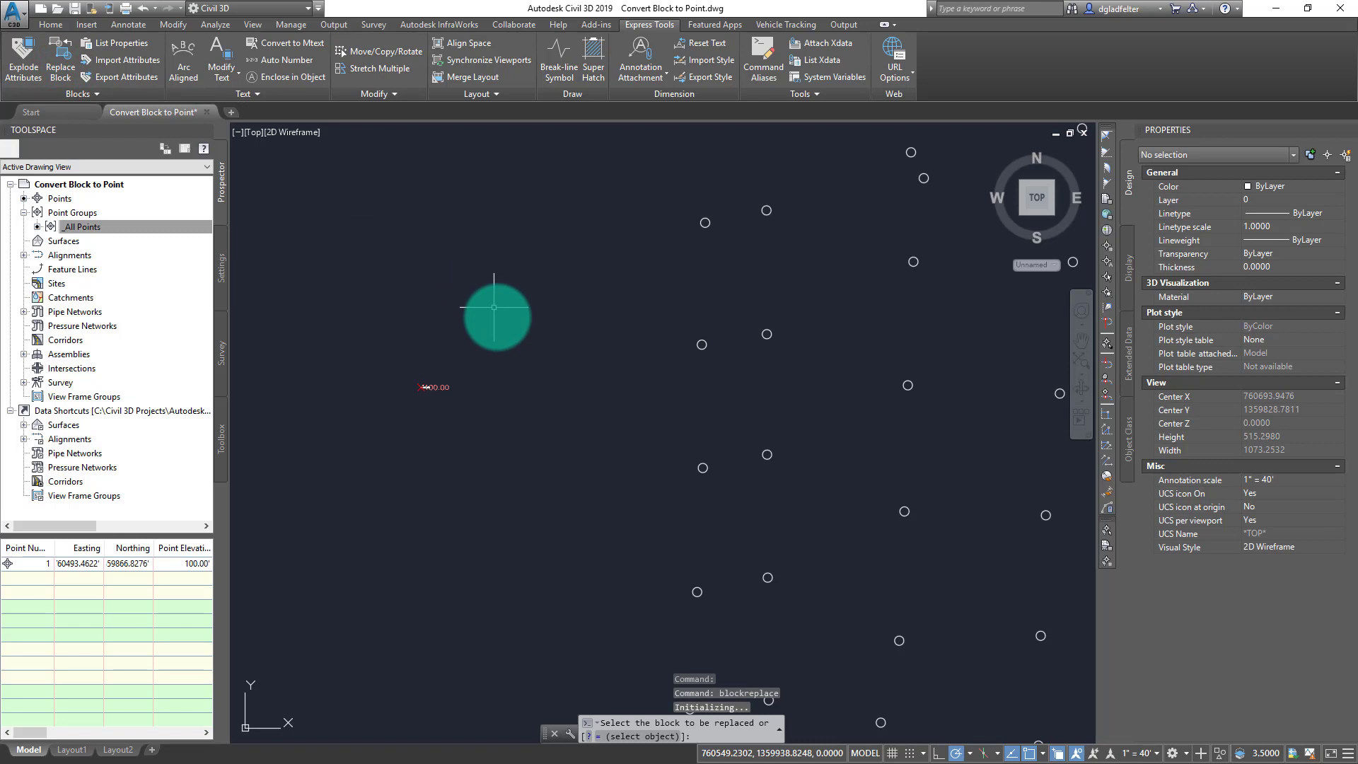
{"action": "mouse_move", "coordinate": [633, 710]}
{"action": "type", "text": "="}
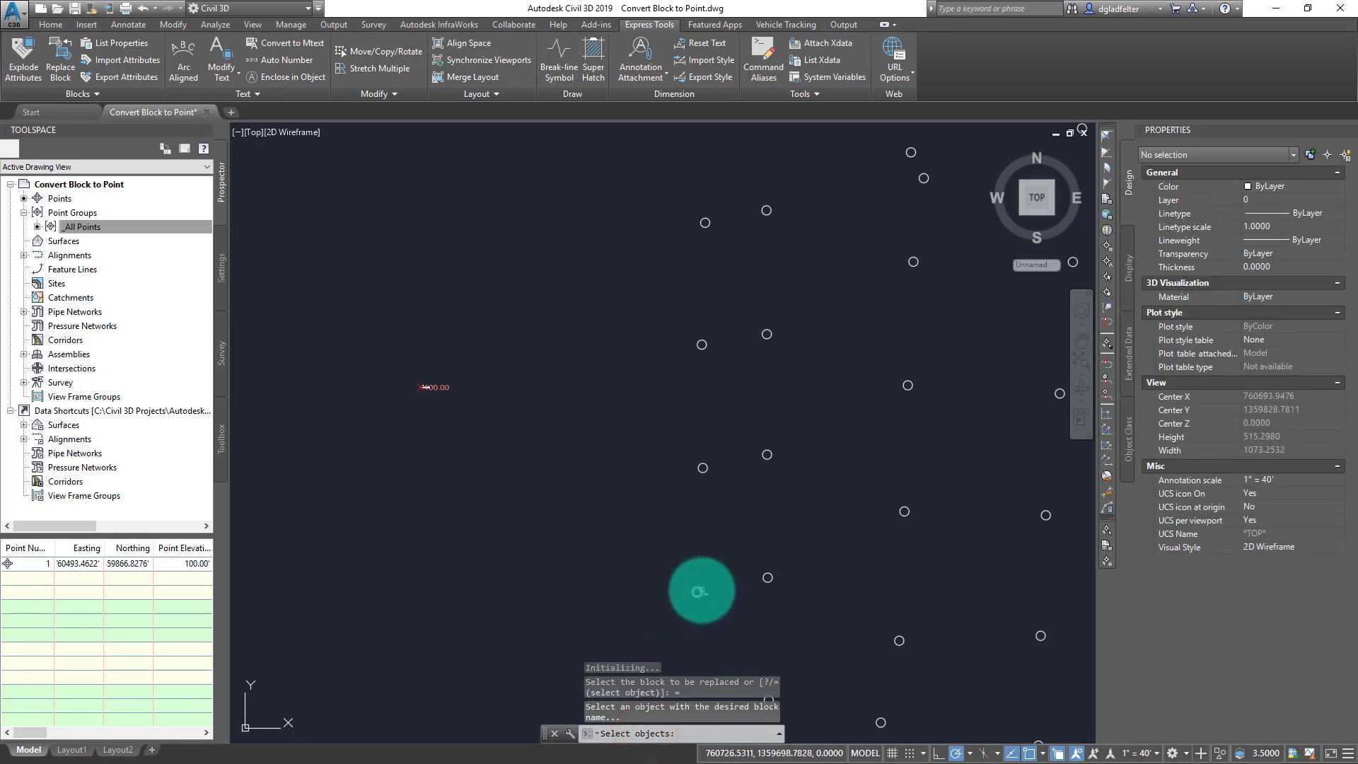
{"action": "left_click", "coordinate": [701, 591]}
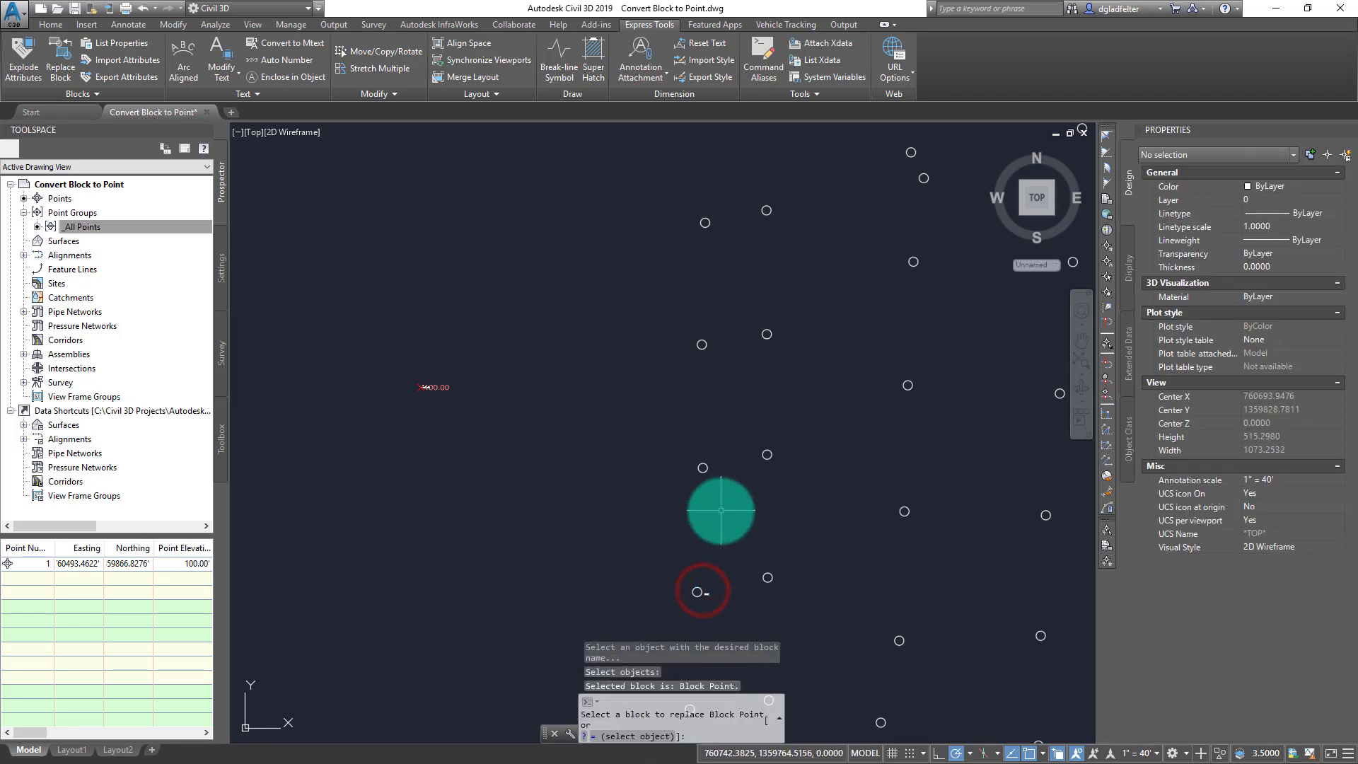
{"action": "left_click", "coordinate": [701, 592]}
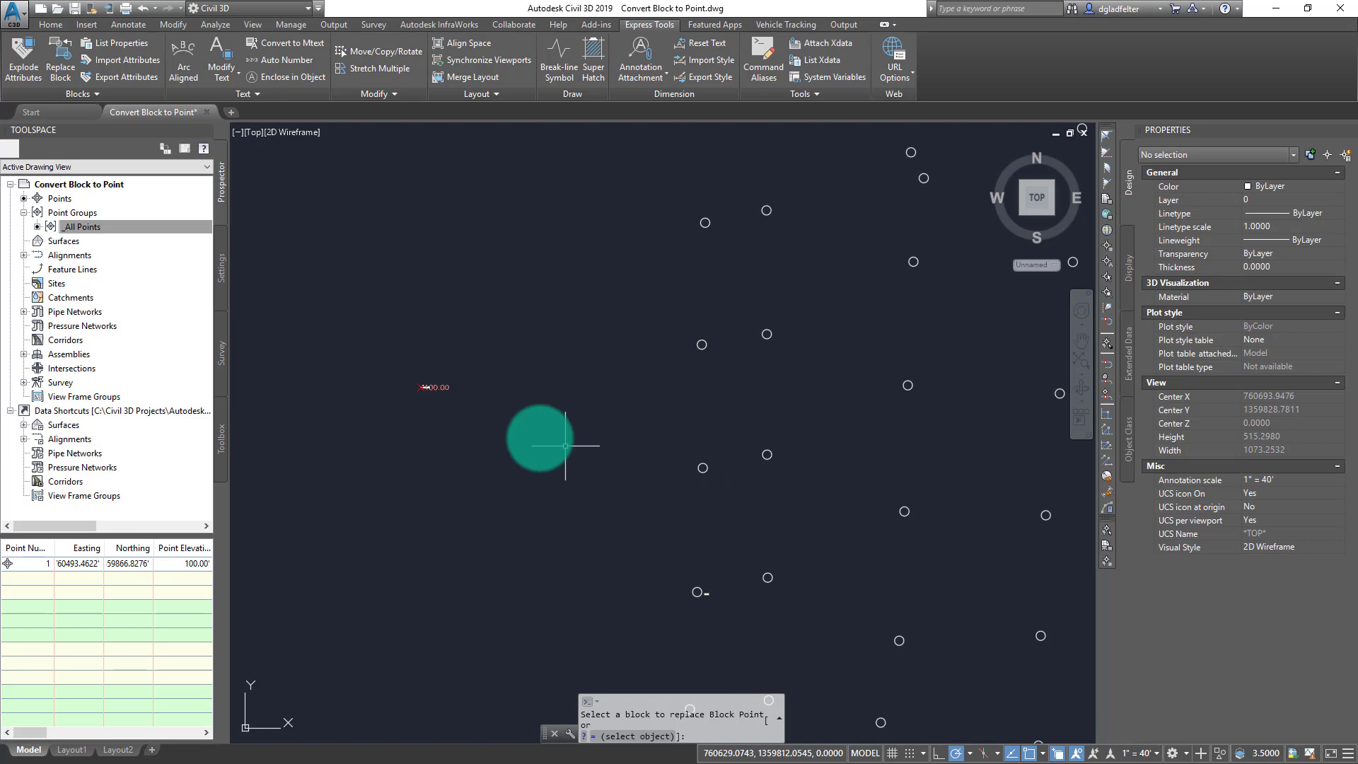
{"action": "mouse_move", "coordinate": [437, 483]}
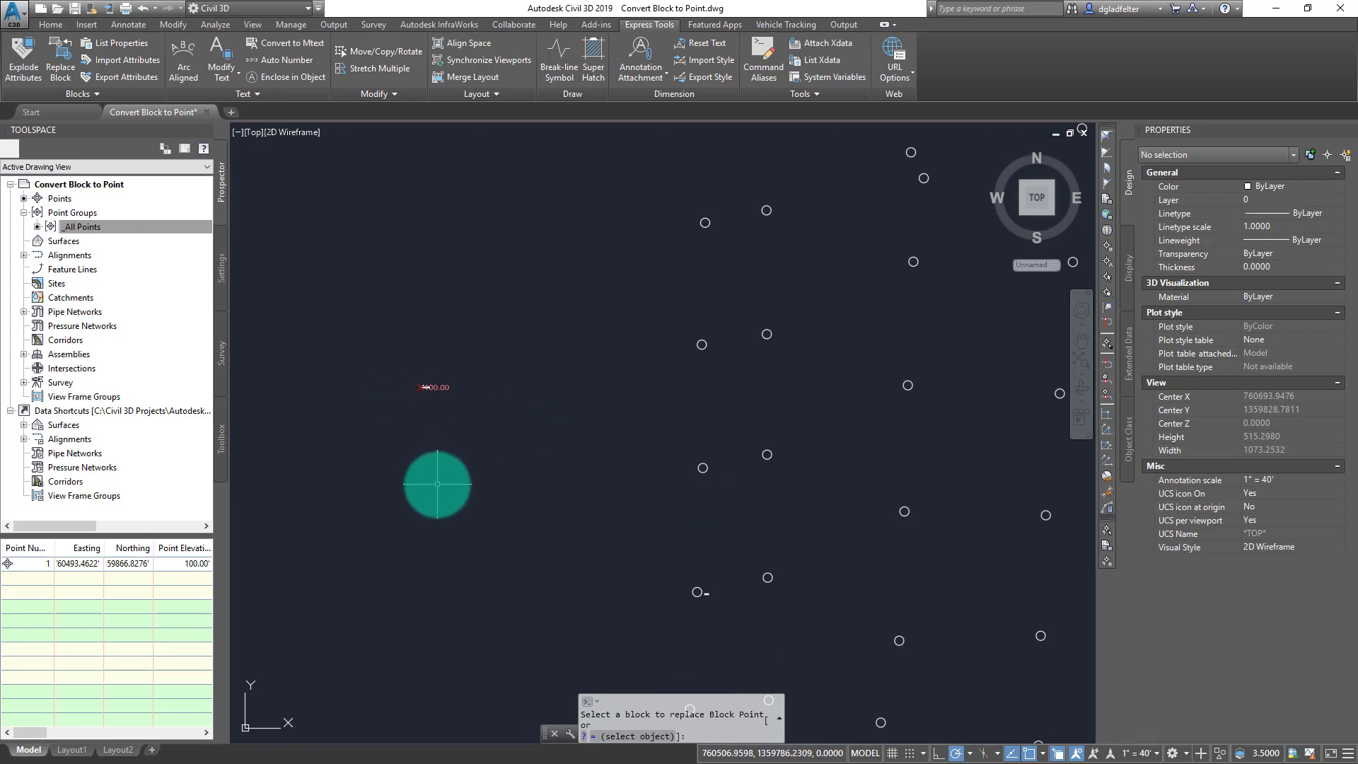
{"action": "type", "text": "point"}
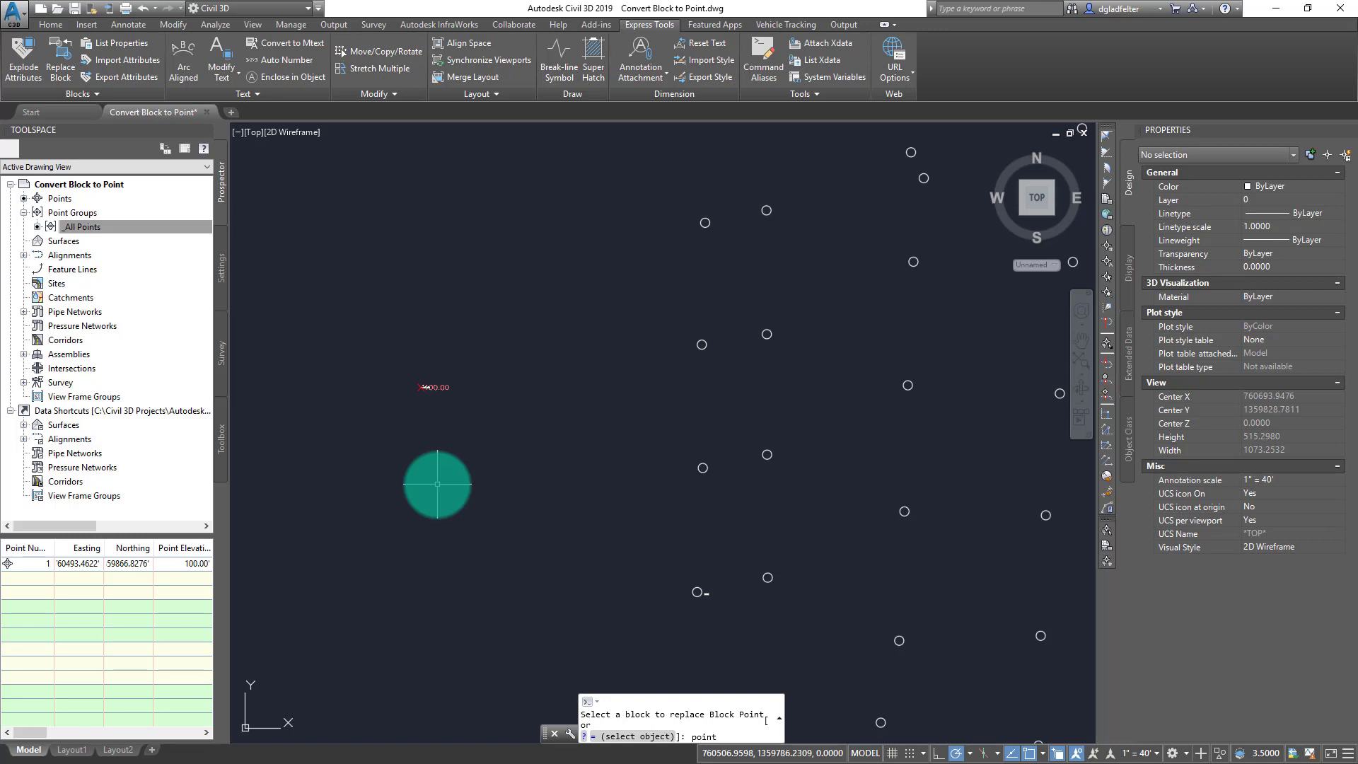
{"action": "key", "text": "Return"}
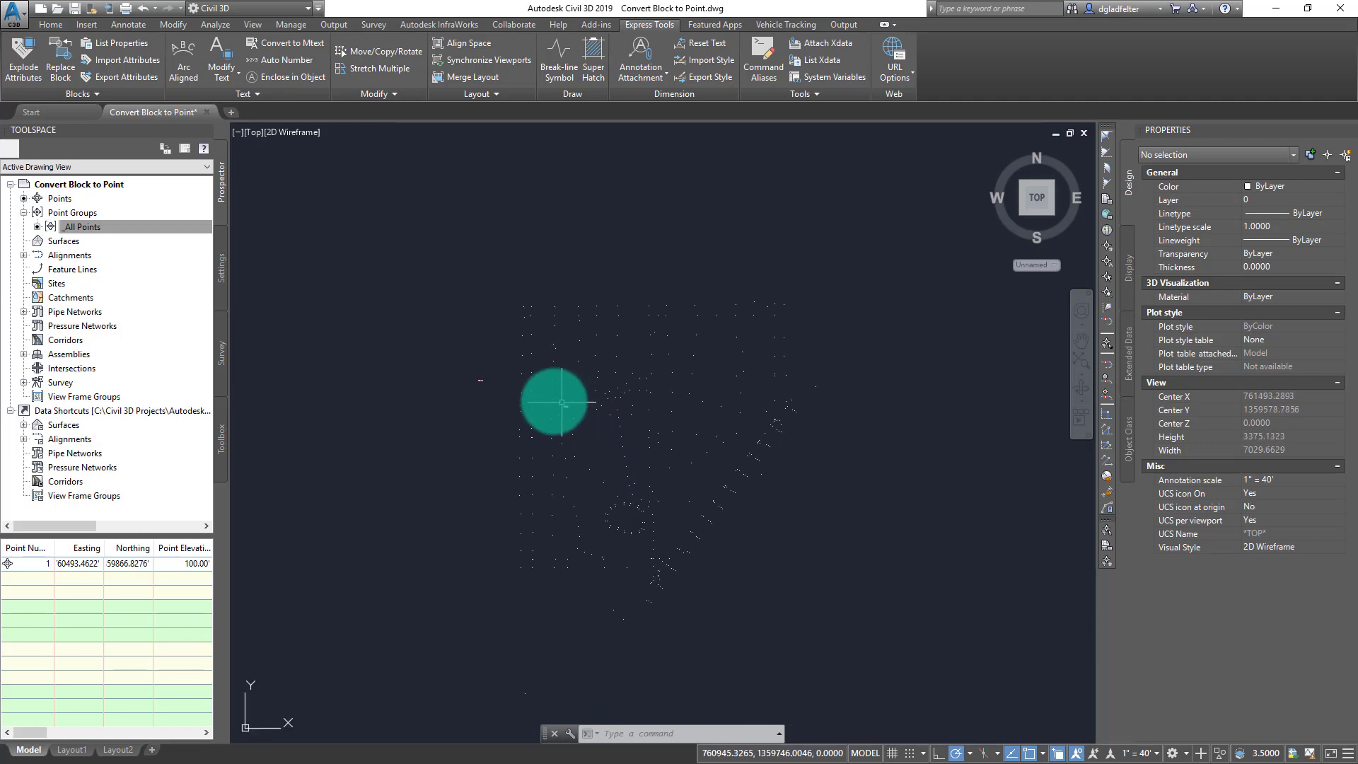
Step: Launch Replace Softdesk Point Blocks from the Home tab Points dropdown
{"action": "left_click", "coordinate": [50, 23]}
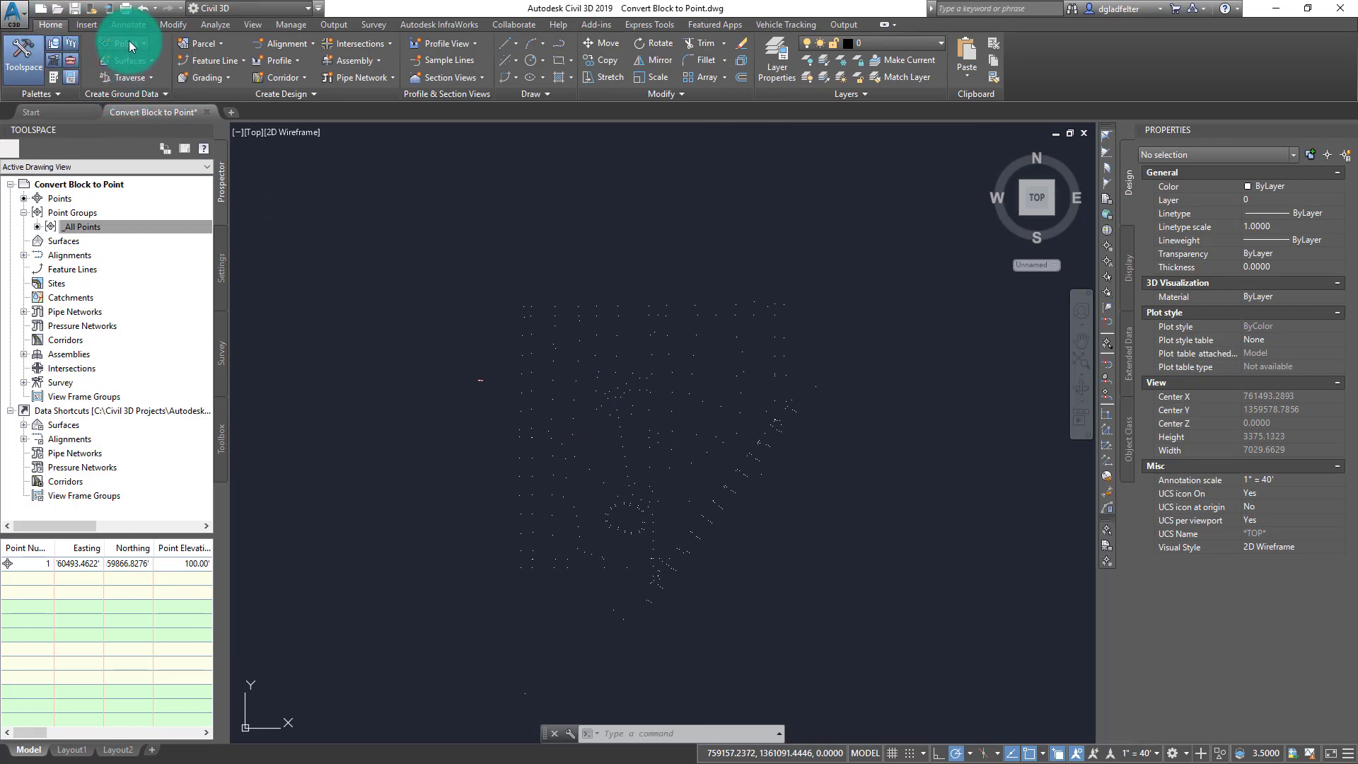
{"action": "left_click", "coordinate": [120, 43]}
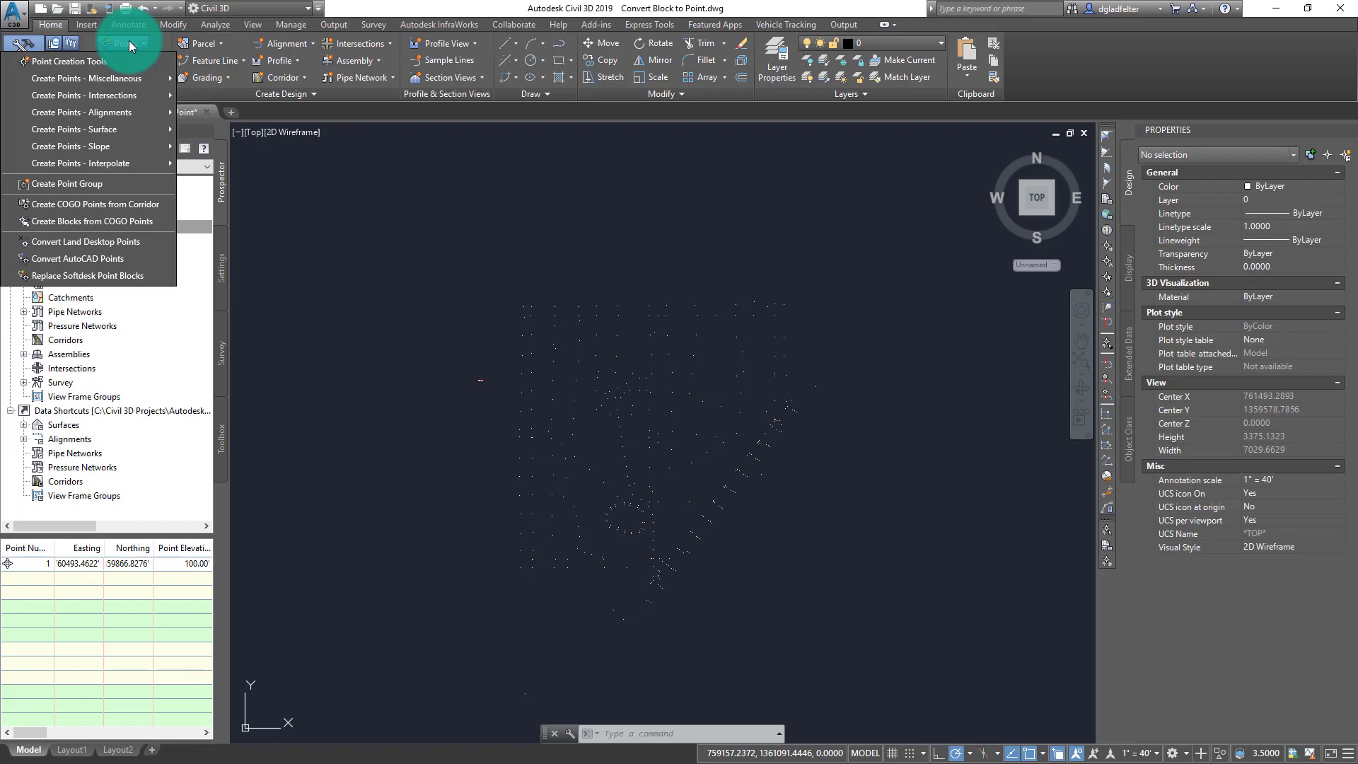
{"action": "mouse_move", "coordinate": [126, 275]}
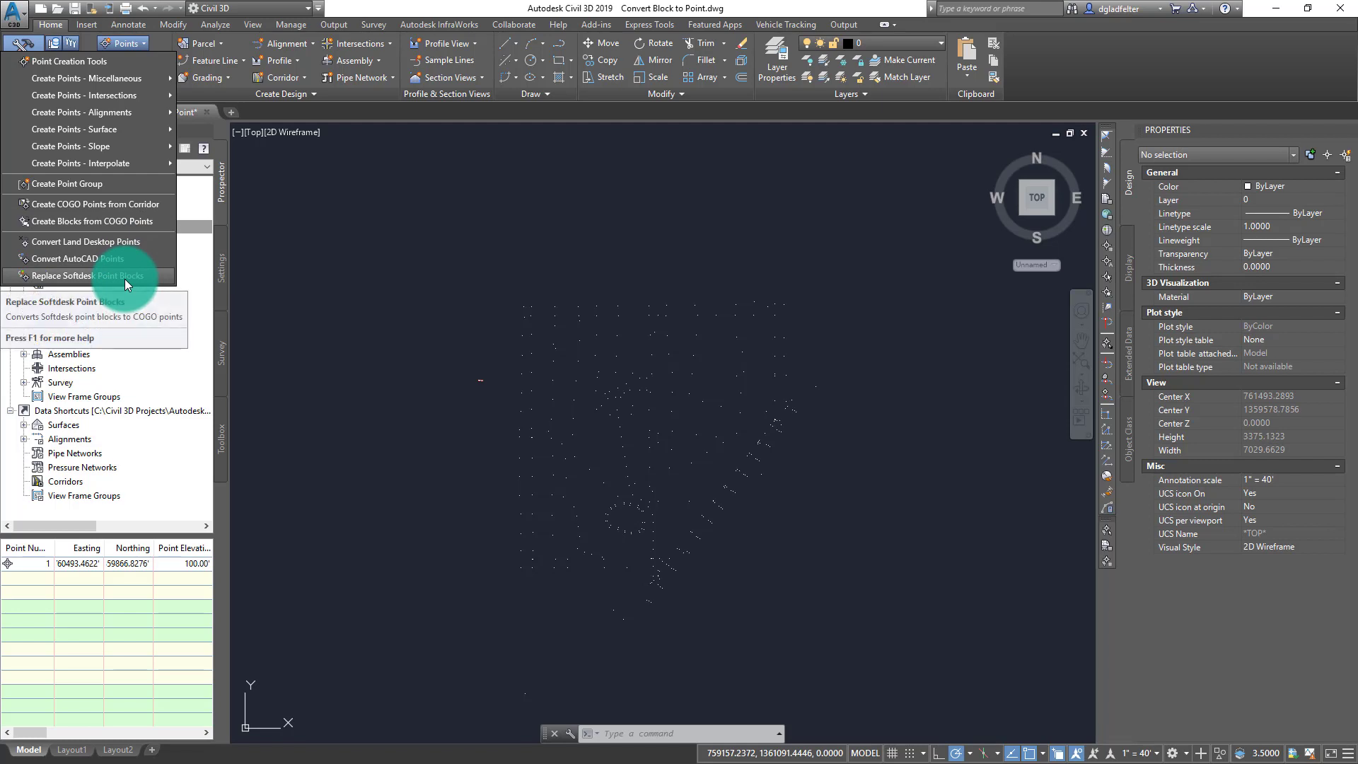
{"action": "left_click", "coordinate": [64, 276]}
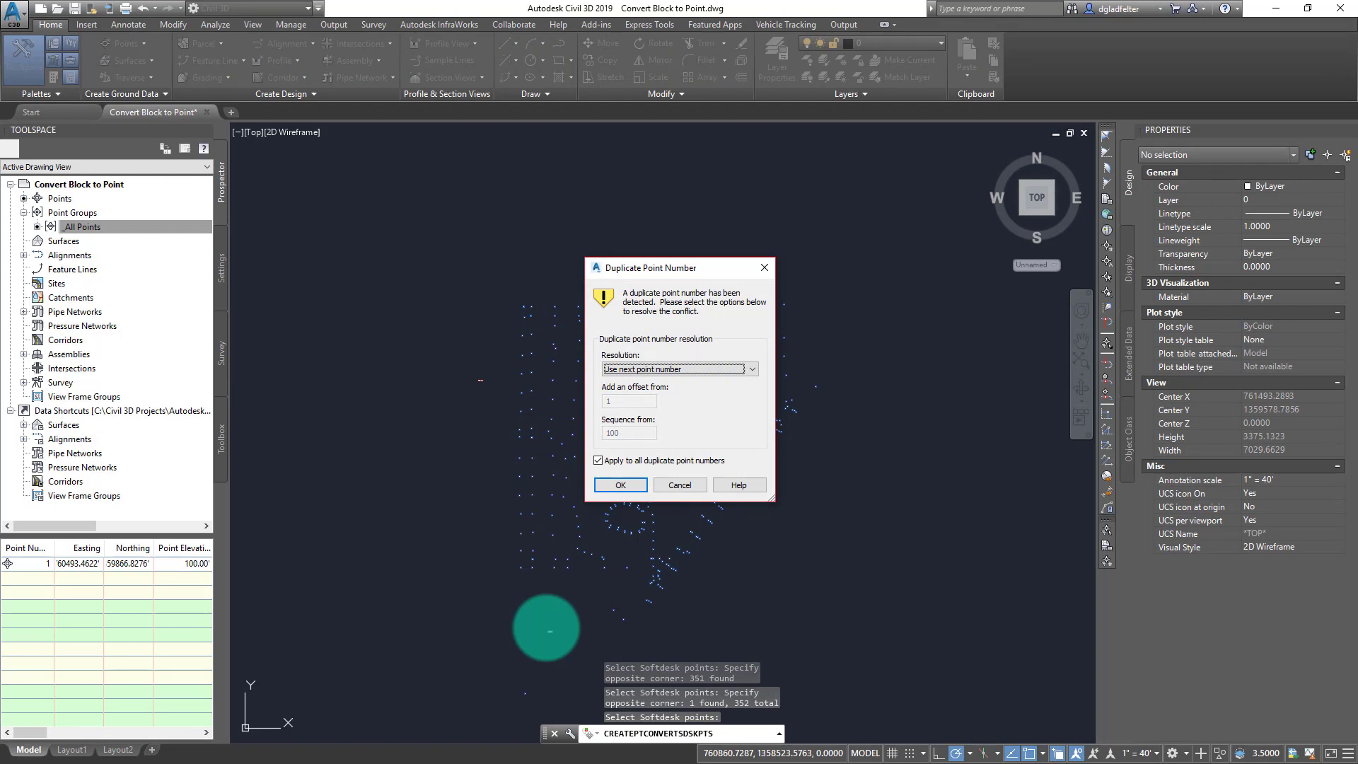
Step: Resolve duplicate point numbers with the next free number, converting all 352 blocks
{"action": "left_click", "coordinate": [620, 483]}
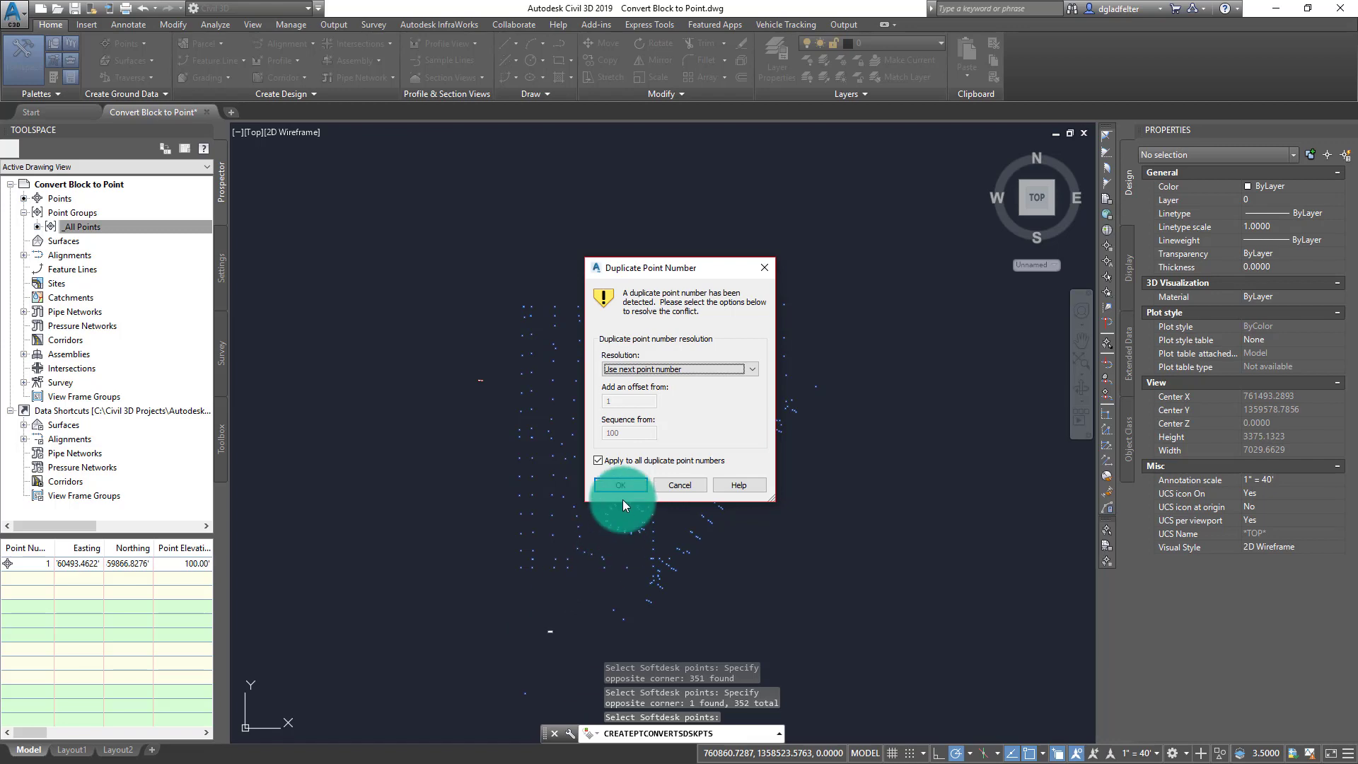
{"action": "left_click", "coordinate": [618, 484]}
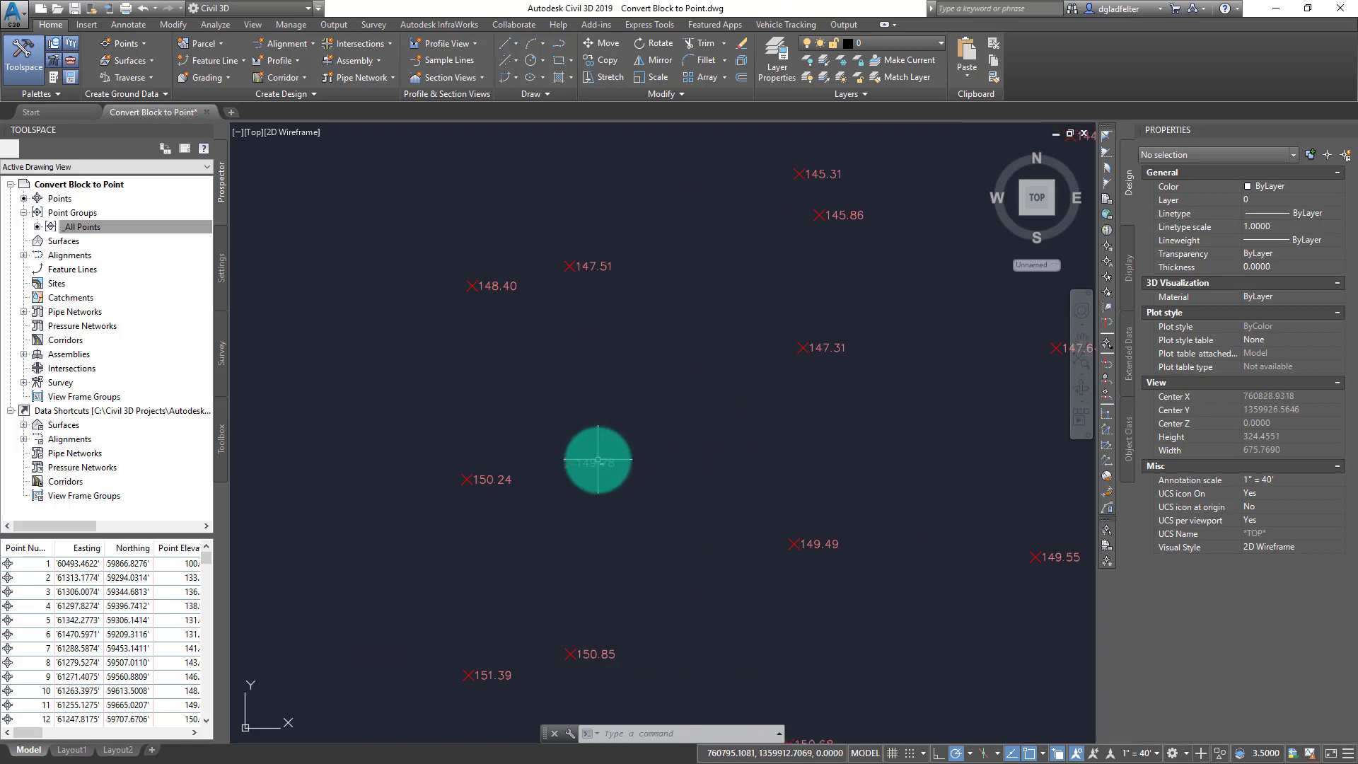
{"action": "mouse_move", "coordinate": [597, 458]}
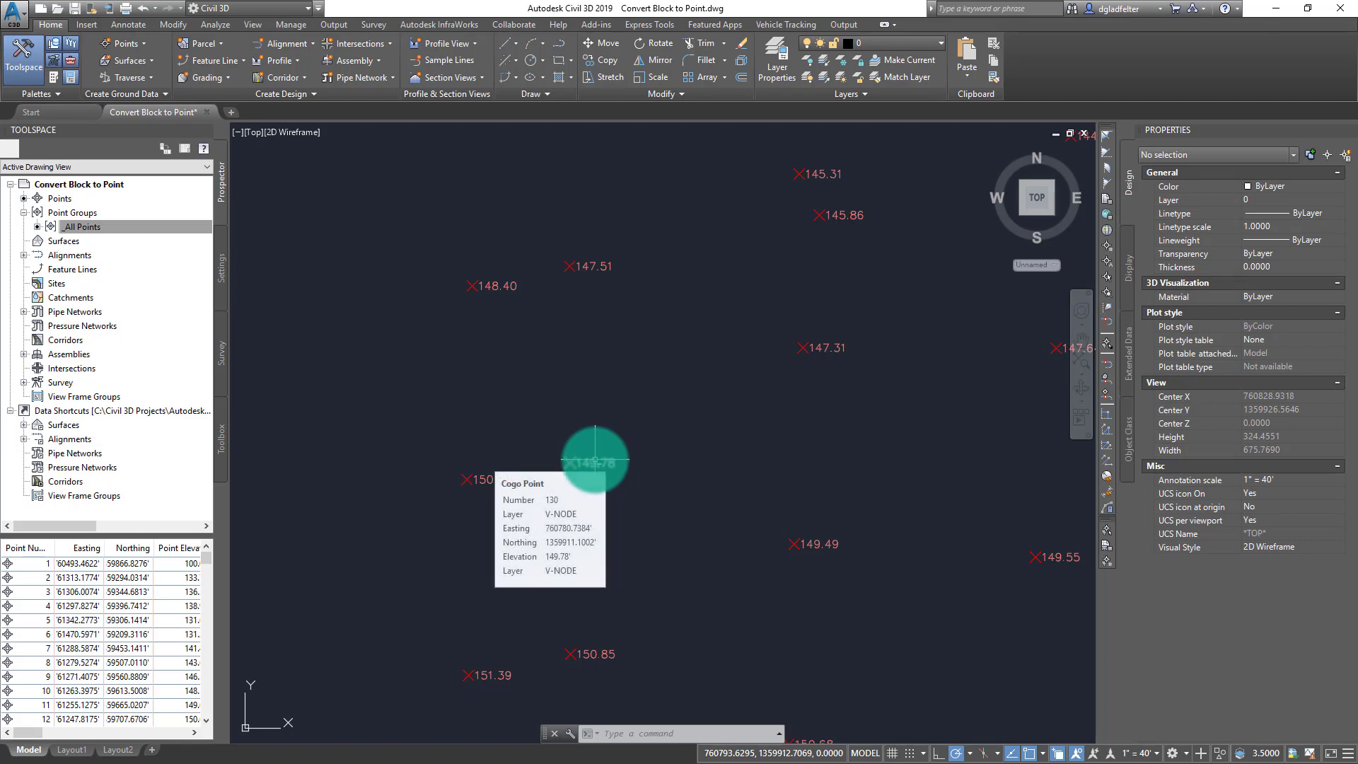